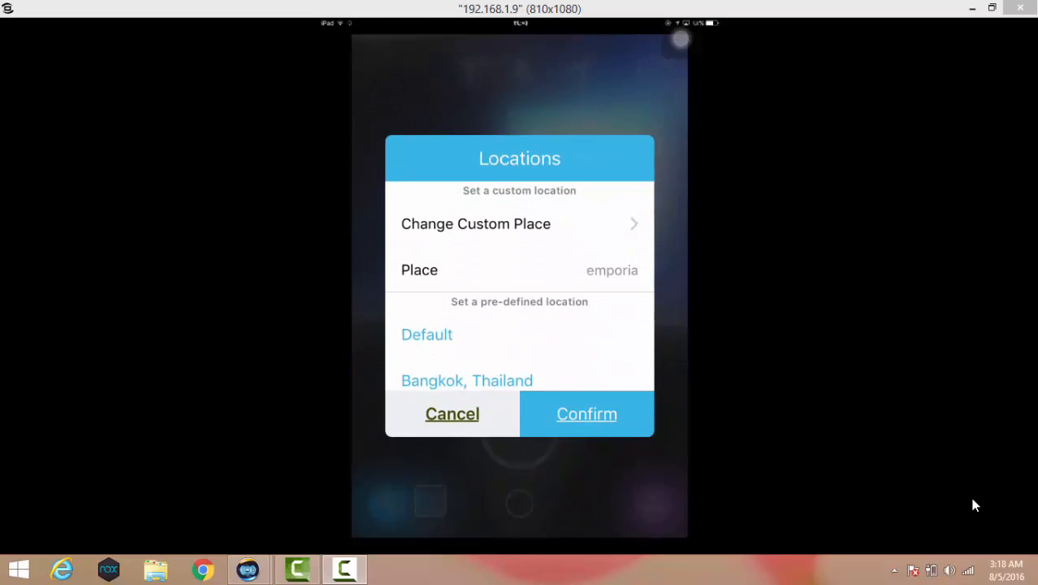
# Pick Beijing, China from the pre-defined Locations list and confirm it as the spoofed location
pyautogui.scroll(-3)
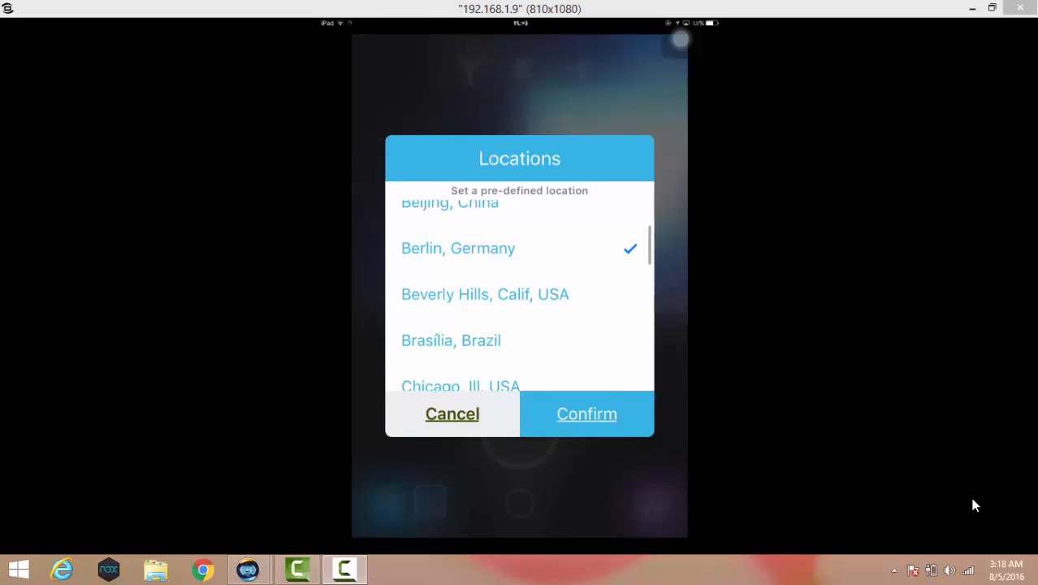
pyautogui.scroll(3)
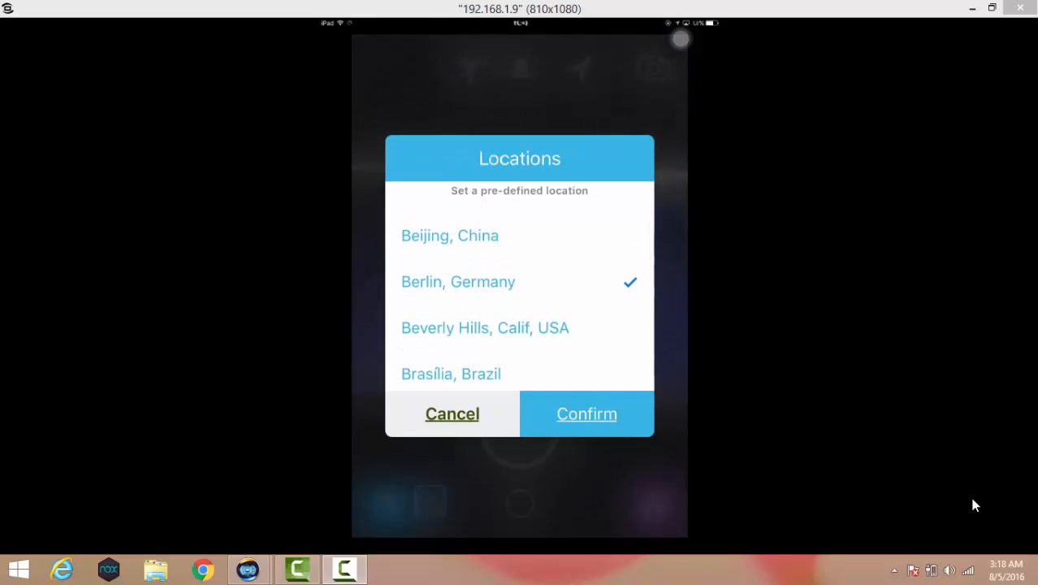
pyautogui.click(450, 236)
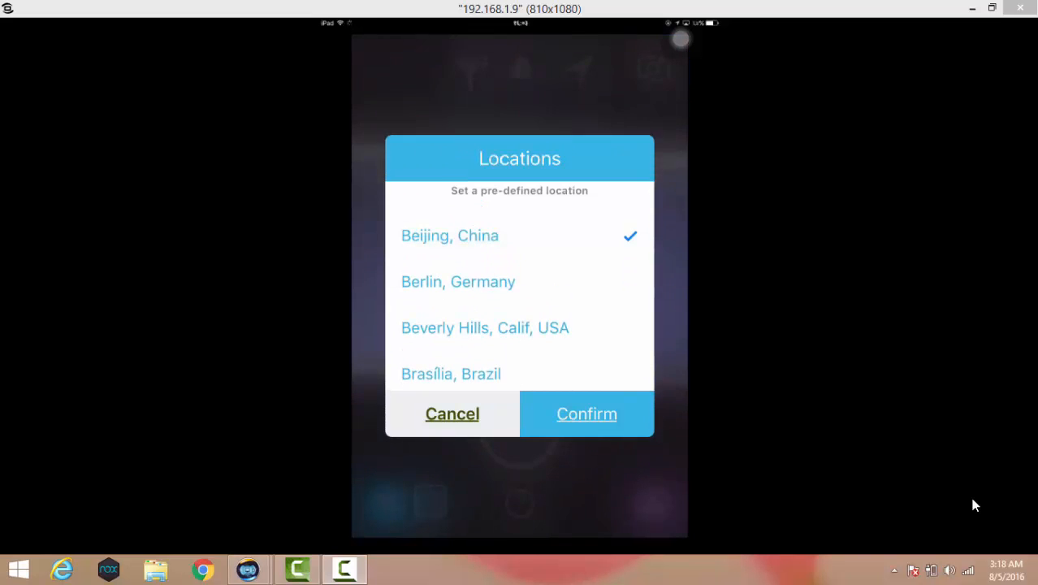
pyautogui.click(586, 414)
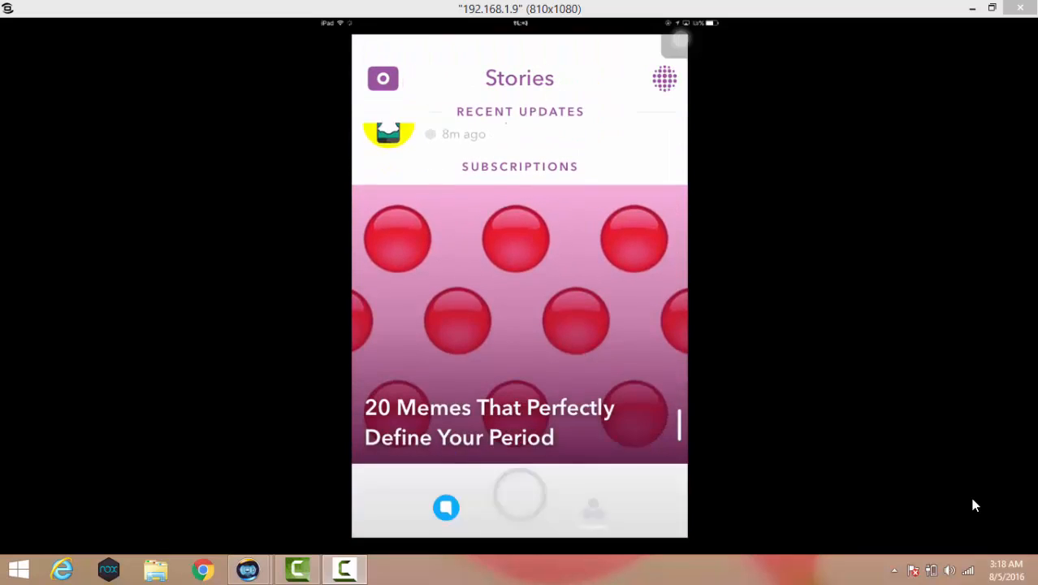
# Go from Stories to the chat list and bring up the Snap + Settings preferences page
pyautogui.scroll(-3)
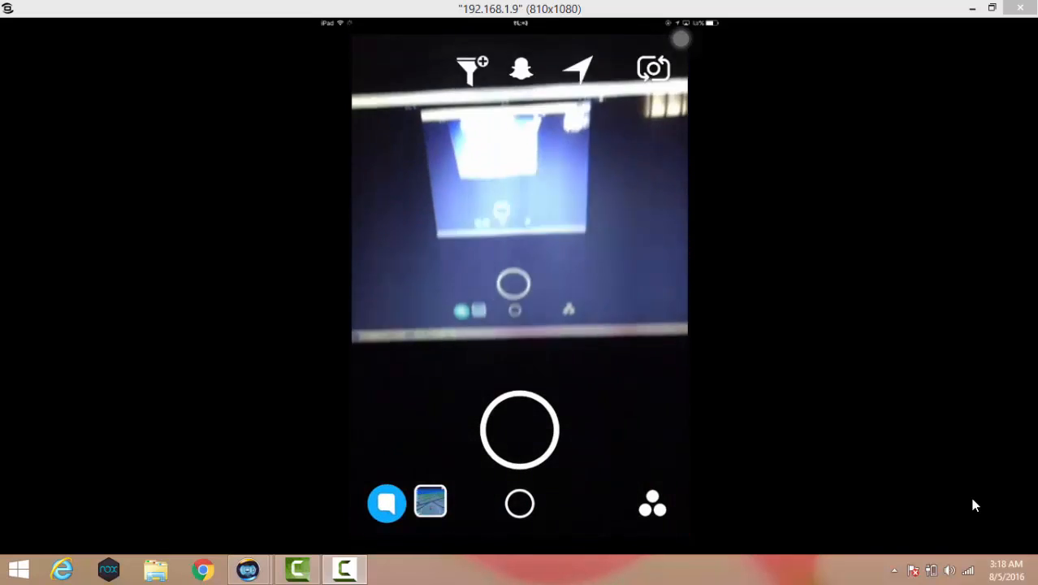
pyautogui.click(387, 503)
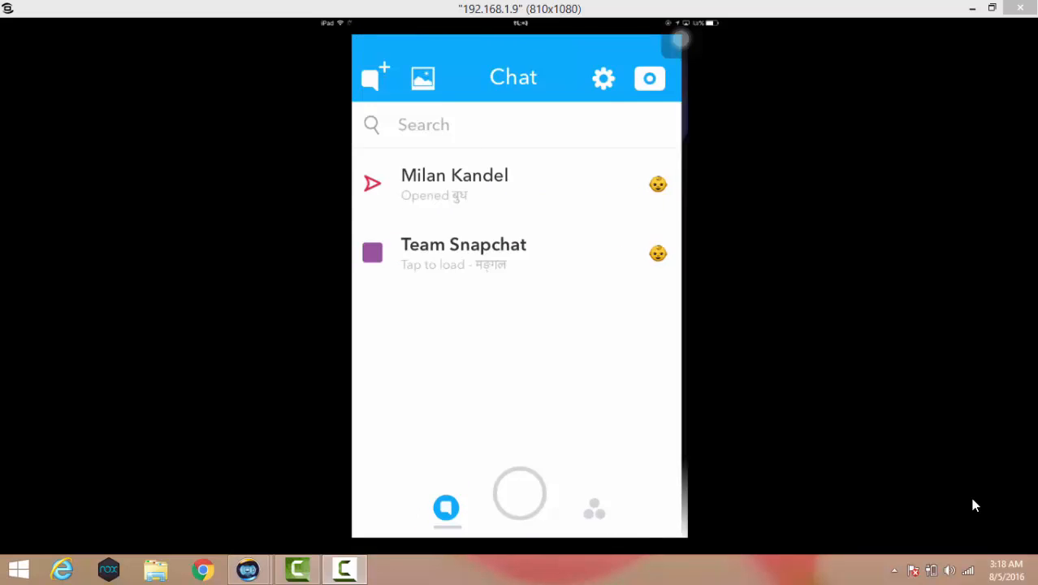
pyautogui.click(603, 78)
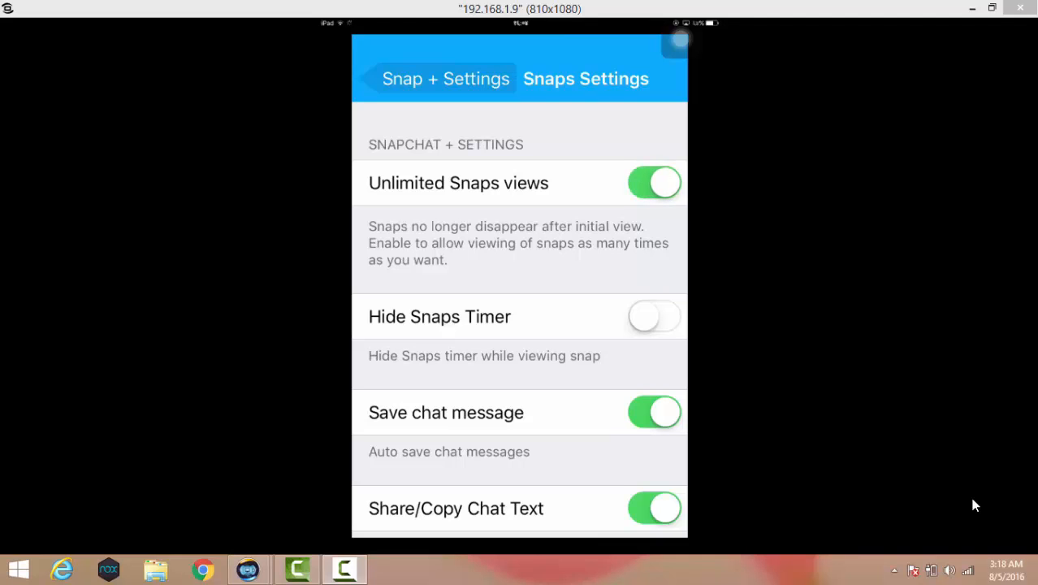
# Review the Snaps Settings toggles and go back to the main Snap + Settings categories
pyautogui.scroll(-3)
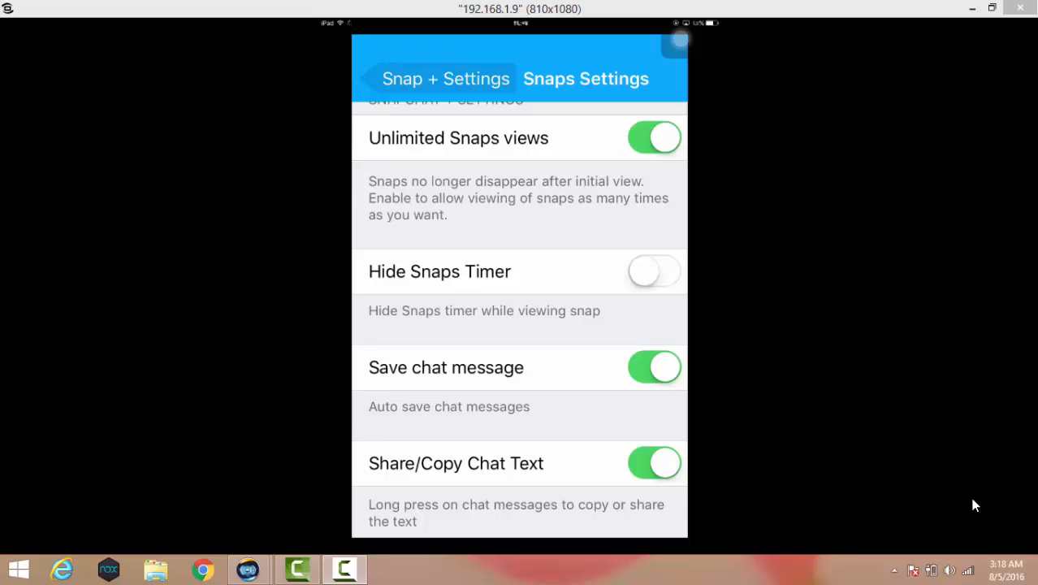
pyautogui.scroll(3)
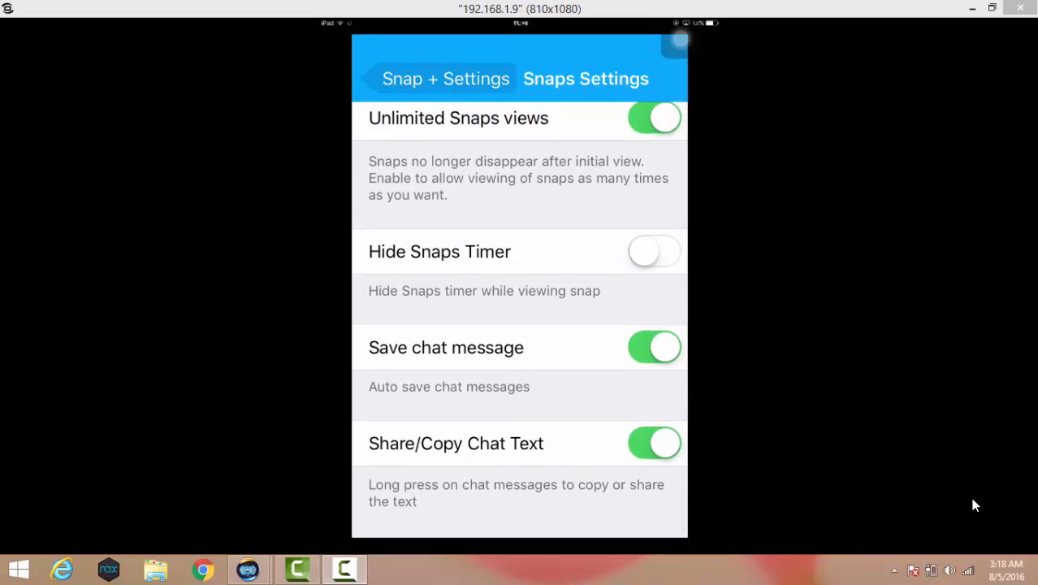
pyautogui.click(445, 78)
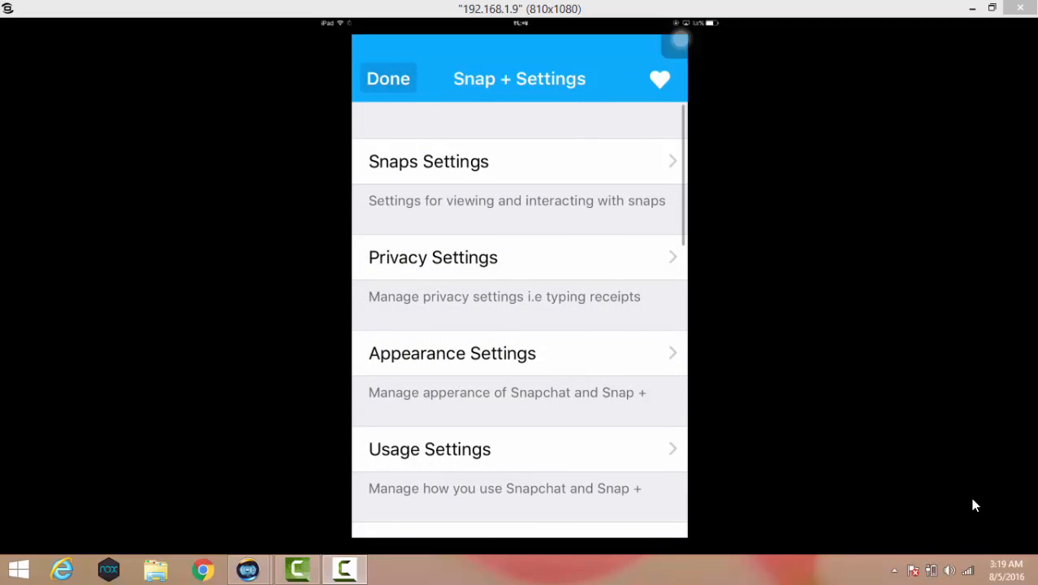
# Look through Appearance Settings and leave them for the main settings list
pyautogui.scroll(-3)
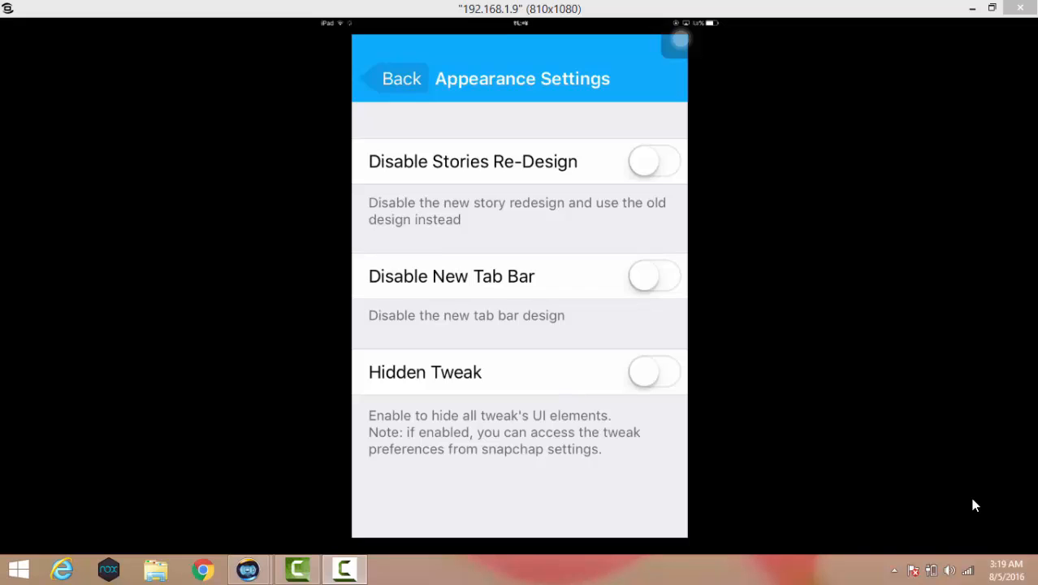
pyautogui.click(400, 78)
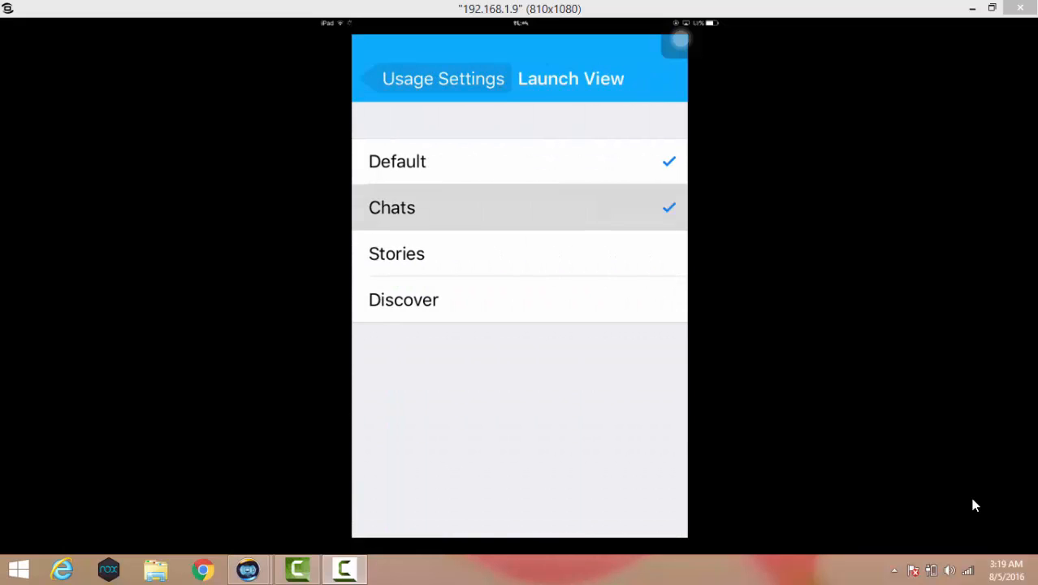
# Make Chats the checked Launch View and return to Usage Settings
pyautogui.click(520, 253)
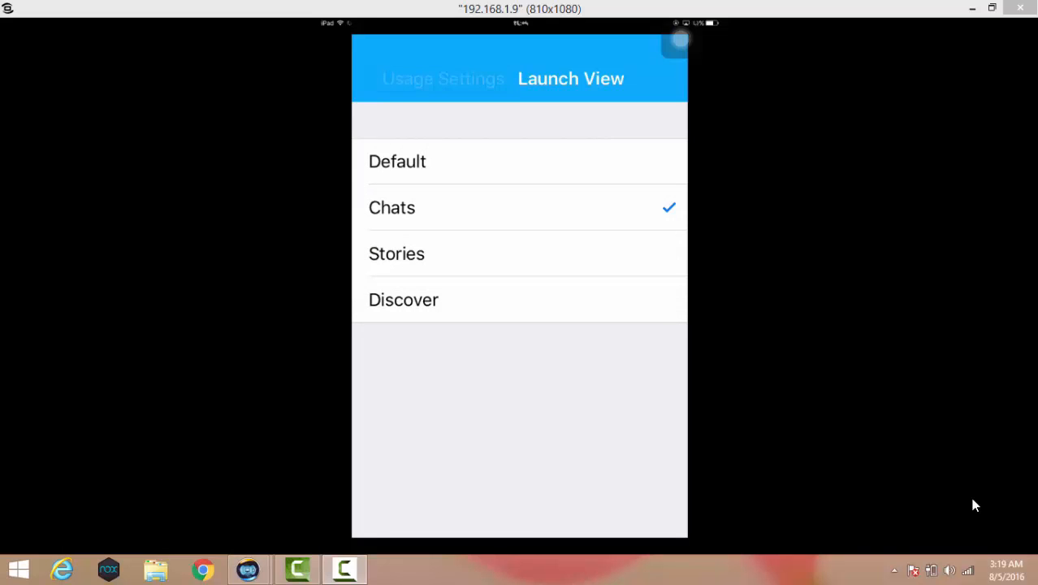
pyautogui.click(442, 78)
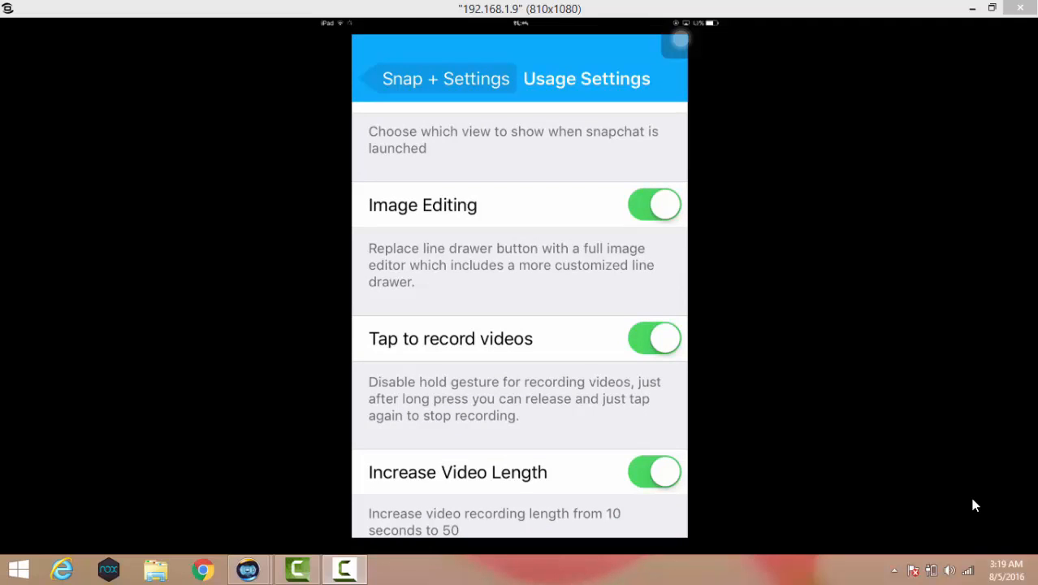
pyautogui.click(653, 204)
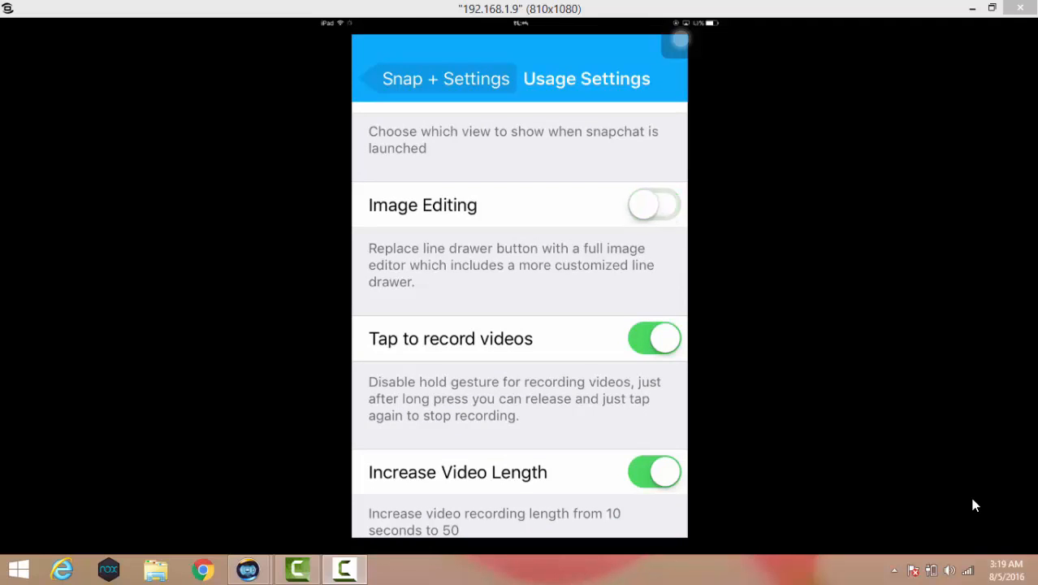
pyautogui.click(653, 204)
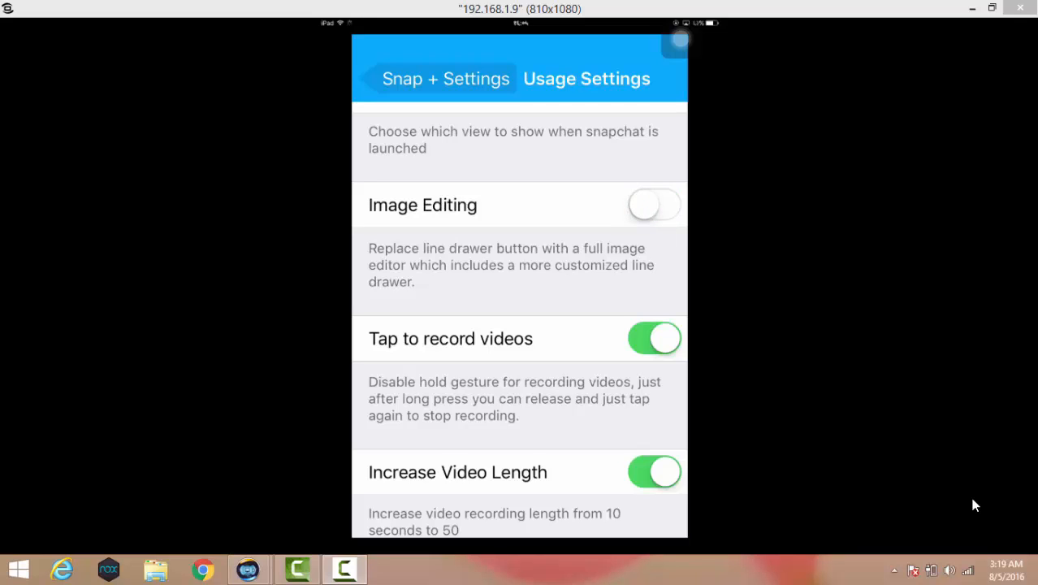
pyautogui.click(653, 205)
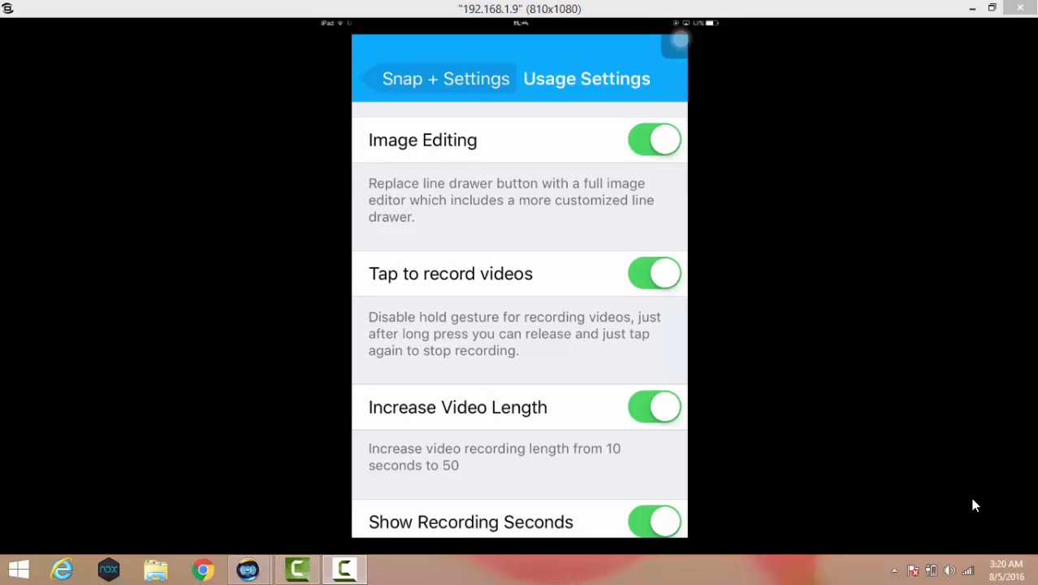
pyautogui.scroll(-3)
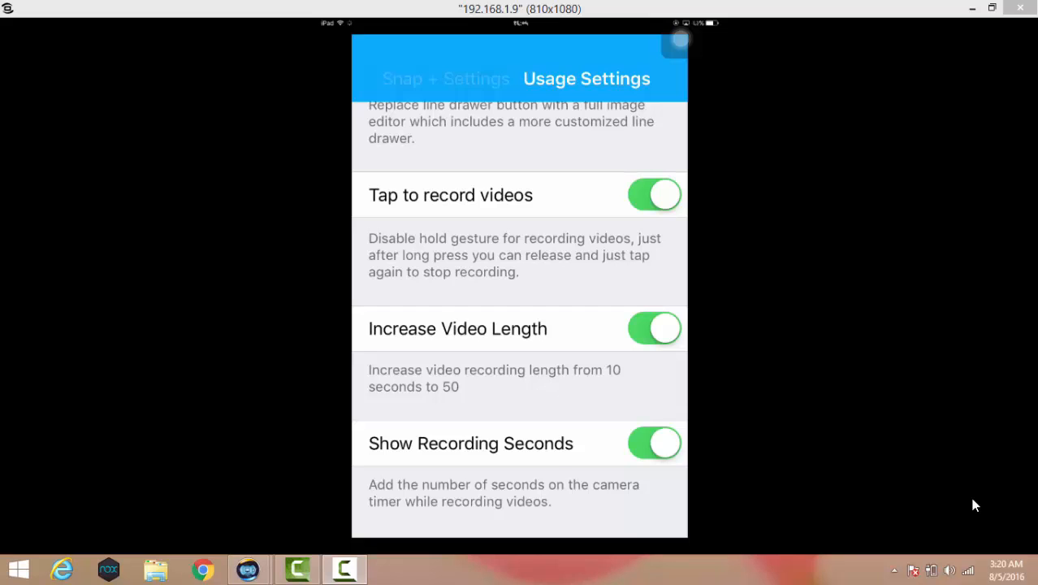
# Visit Stories Settings from the main list, then back out toward the Saving Snaps options
pyautogui.click(445, 78)
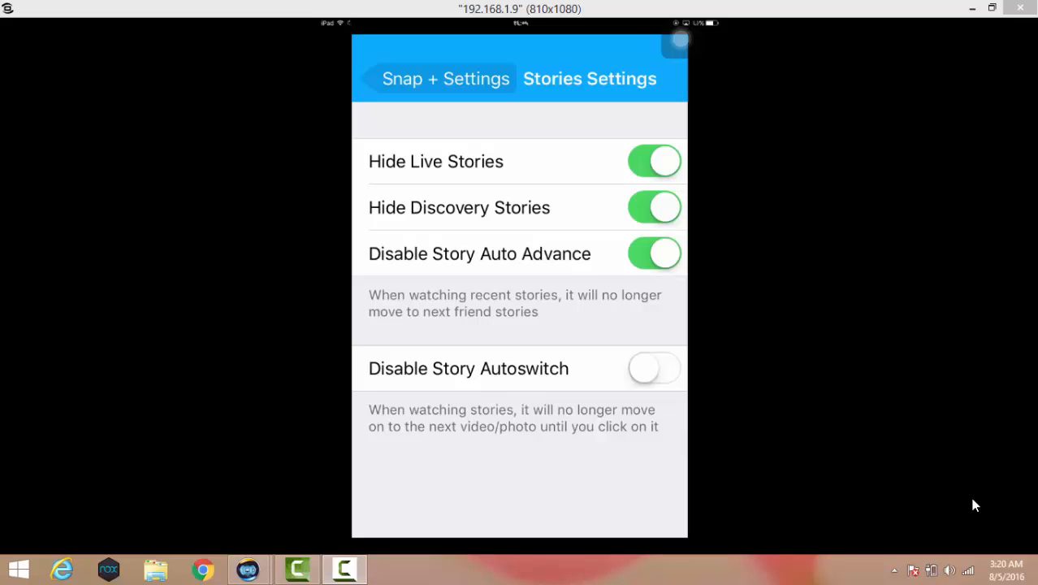
pyautogui.click(445, 78)
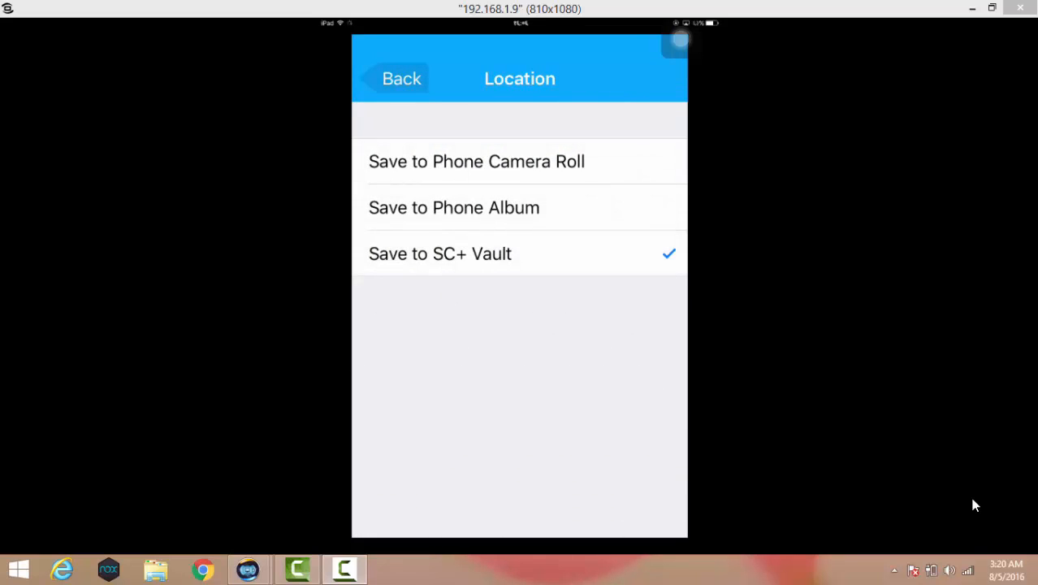
# Scan the Settings for Saving Snaps list and back out toward the Media Vault section
pyautogui.click(399, 78)
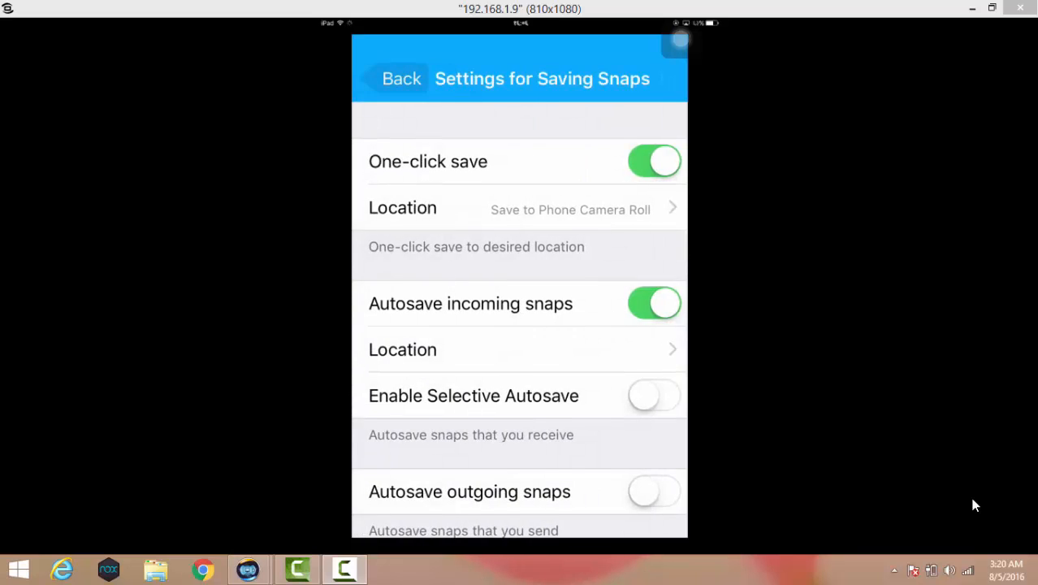
pyautogui.scroll(-3)
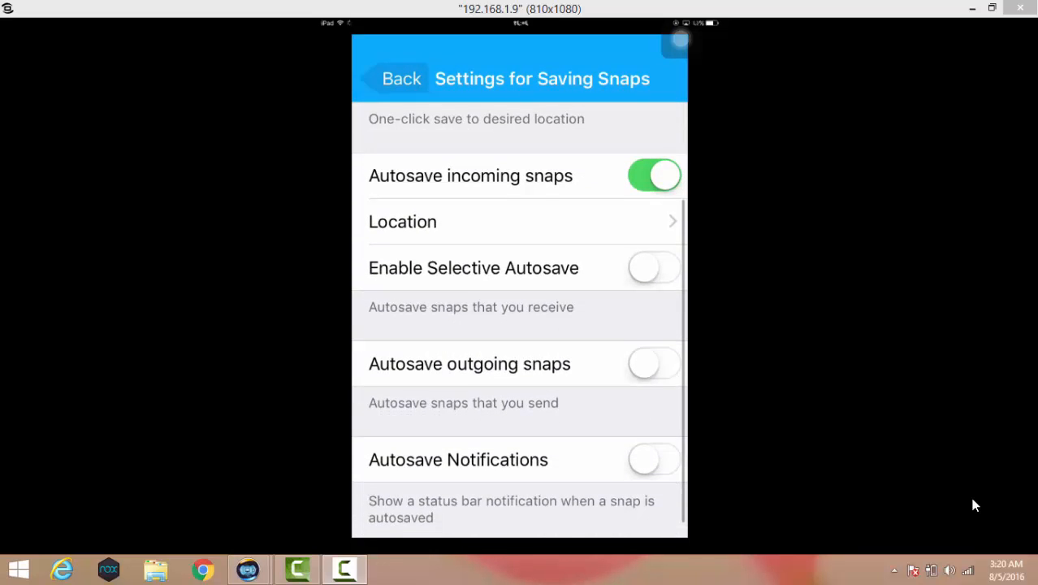
pyautogui.click(399, 78)
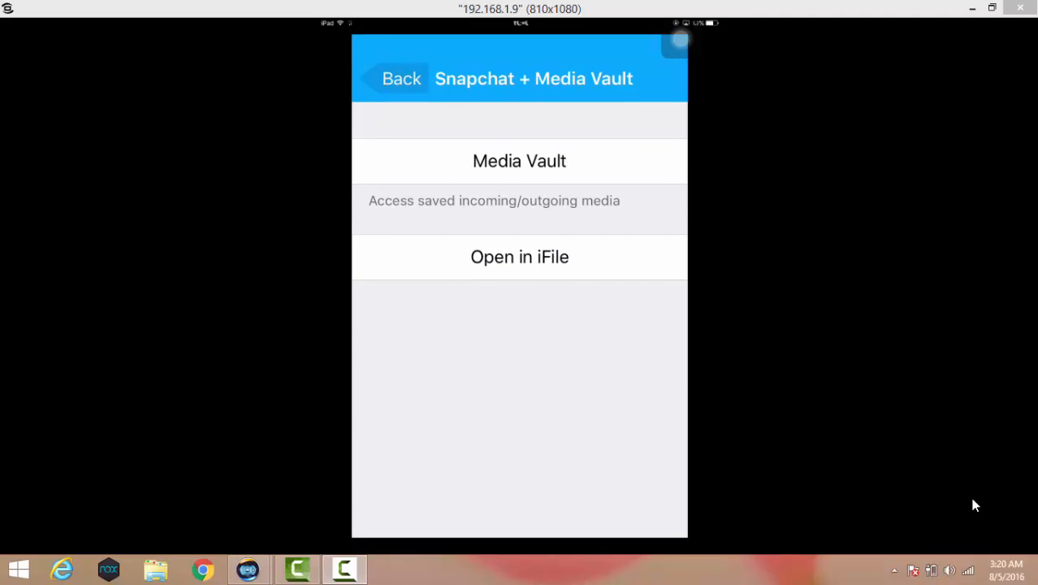
# Glance at Media Vault and Visibility and Spoofings Settings, then close settings back to the Chat list
pyautogui.click(400, 78)
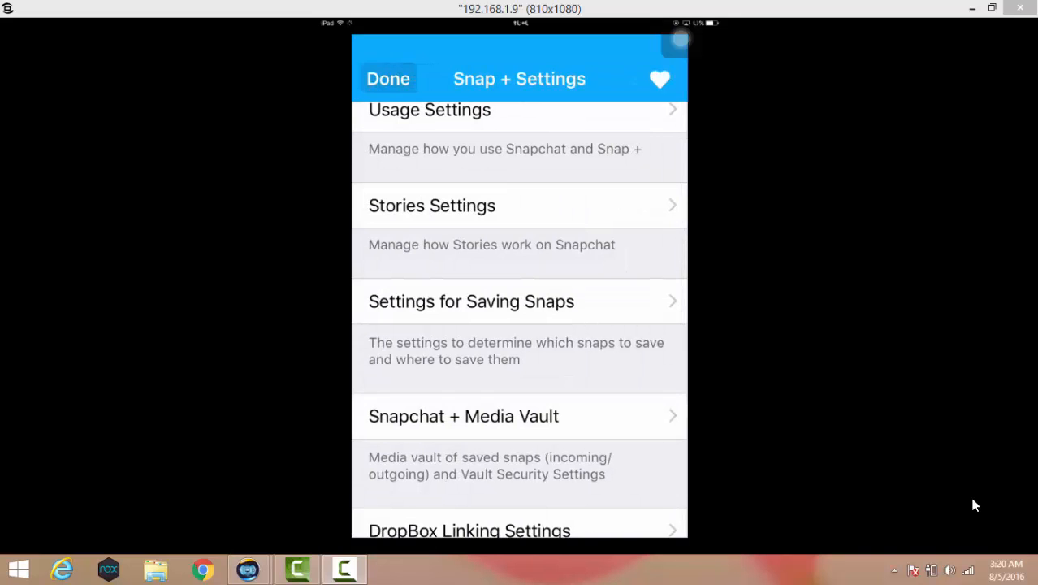
pyautogui.scroll(-3)
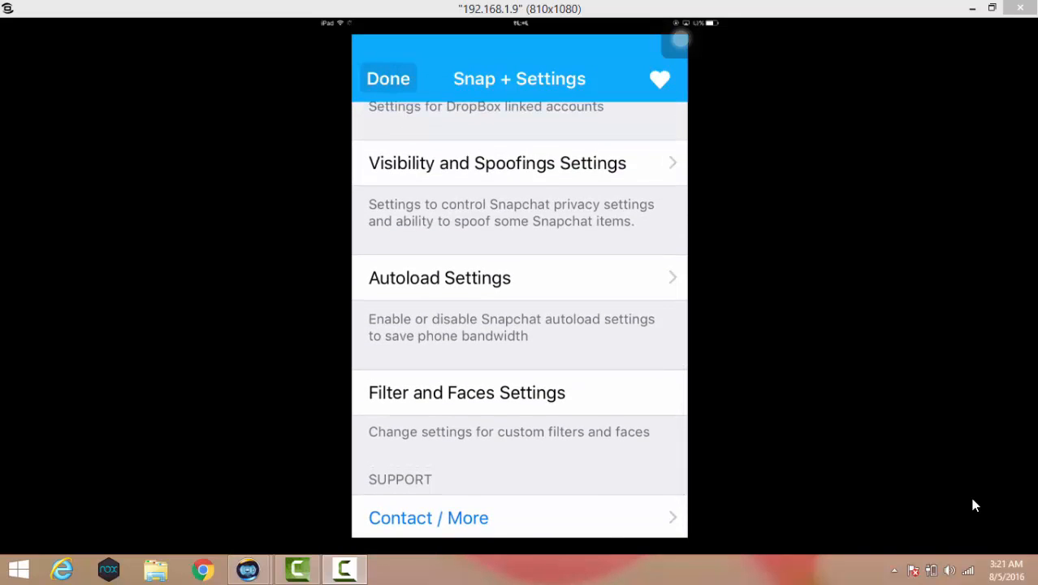
pyautogui.click(497, 162)
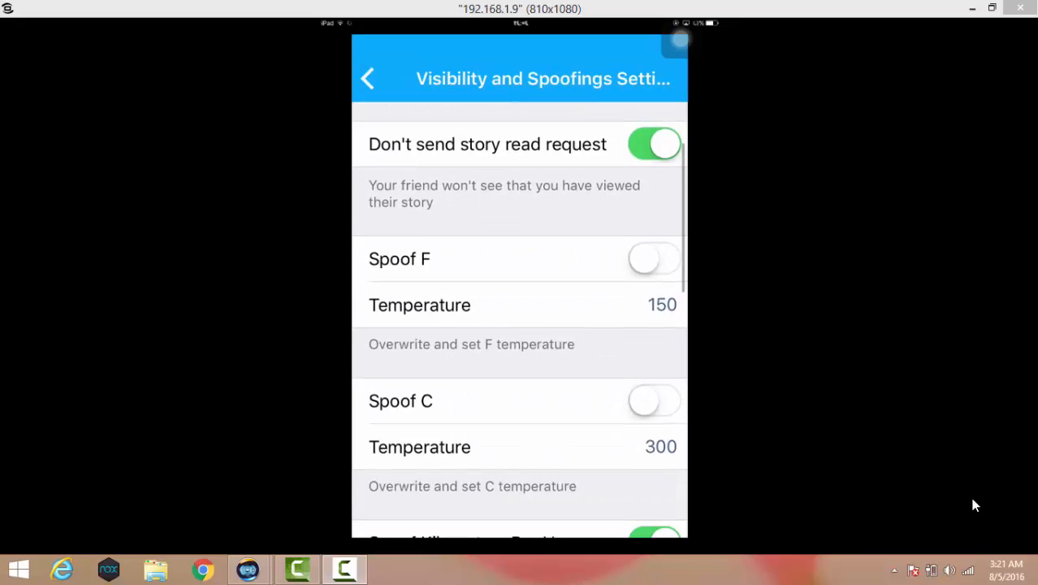
pyautogui.click(367, 78)
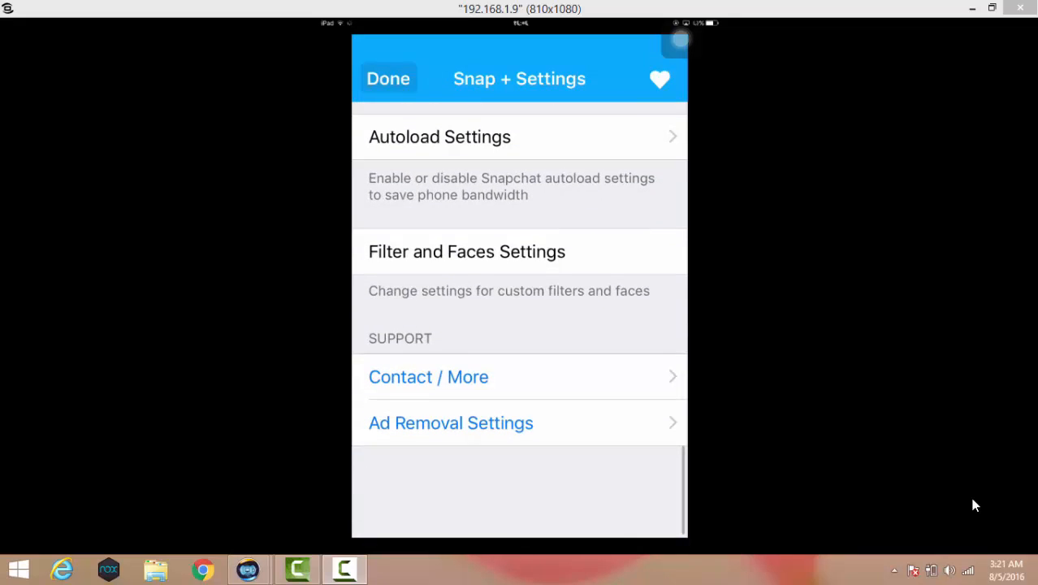
pyautogui.click(388, 78)
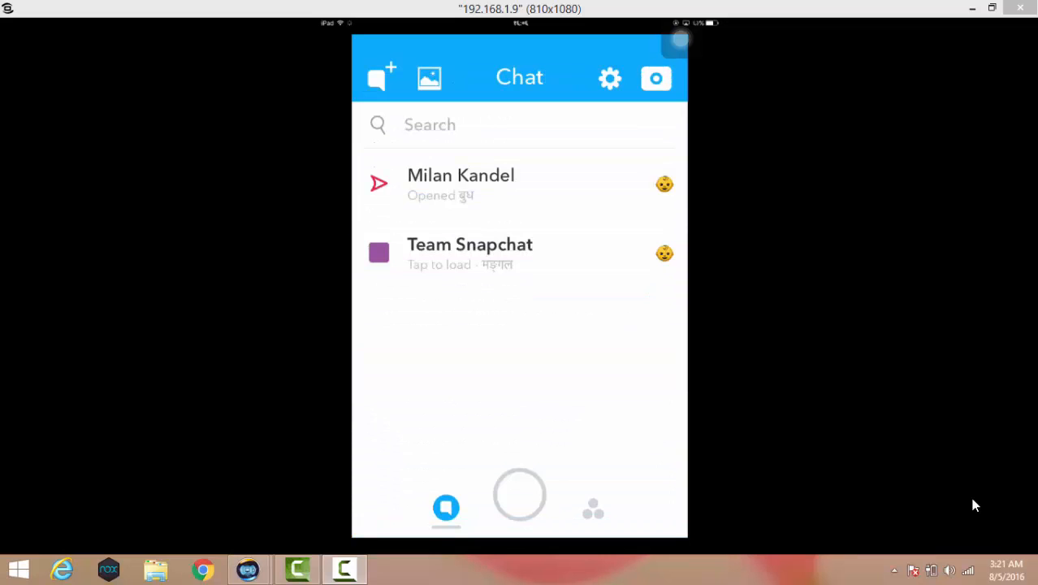
# In Privacy Settings, delete the existing Snapchat passcode, confirm, and begin setting a new one
pyautogui.click(609, 78)
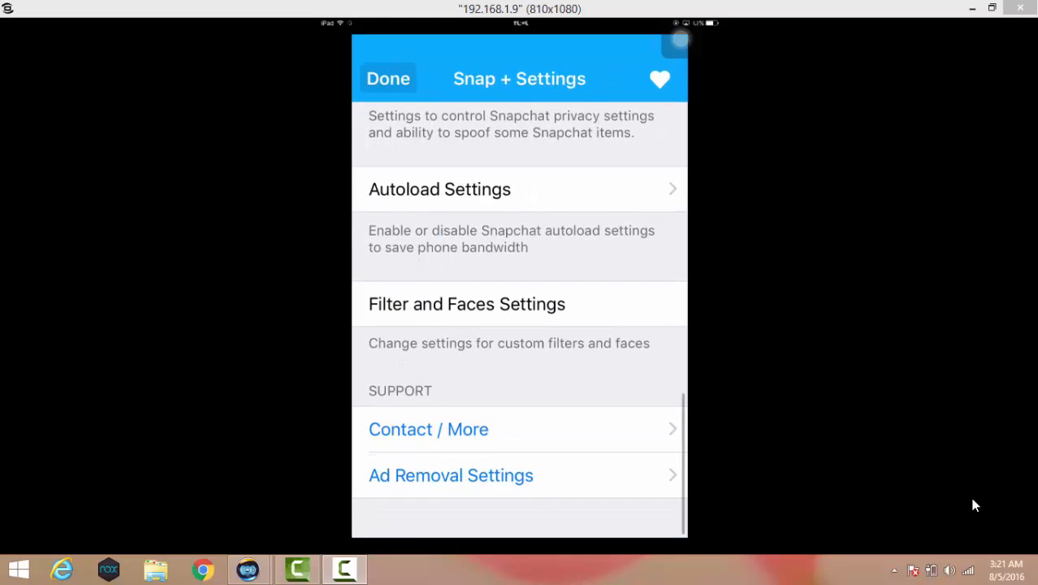
pyautogui.scroll(3)
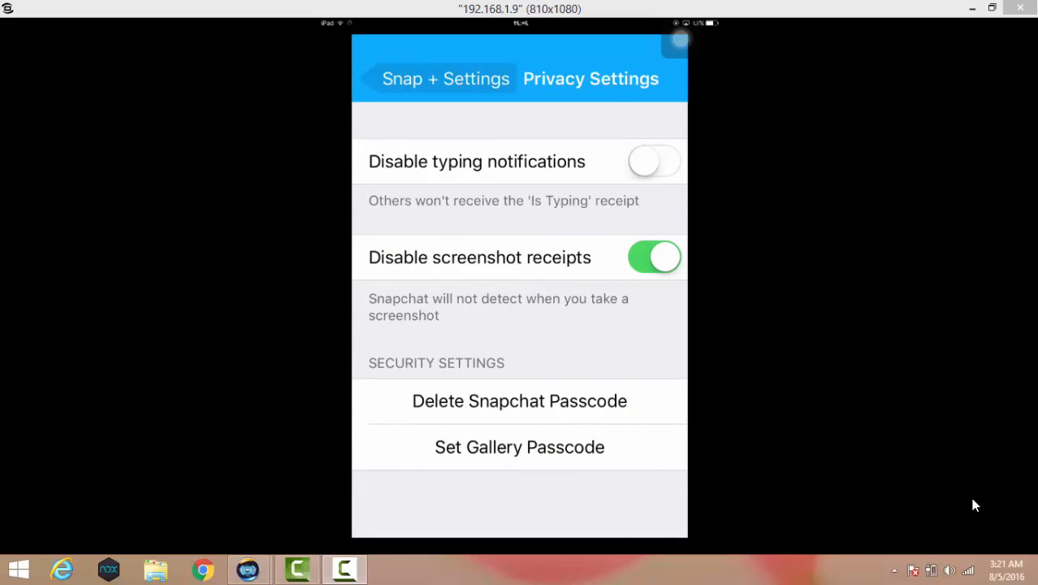
pyautogui.click(520, 399)
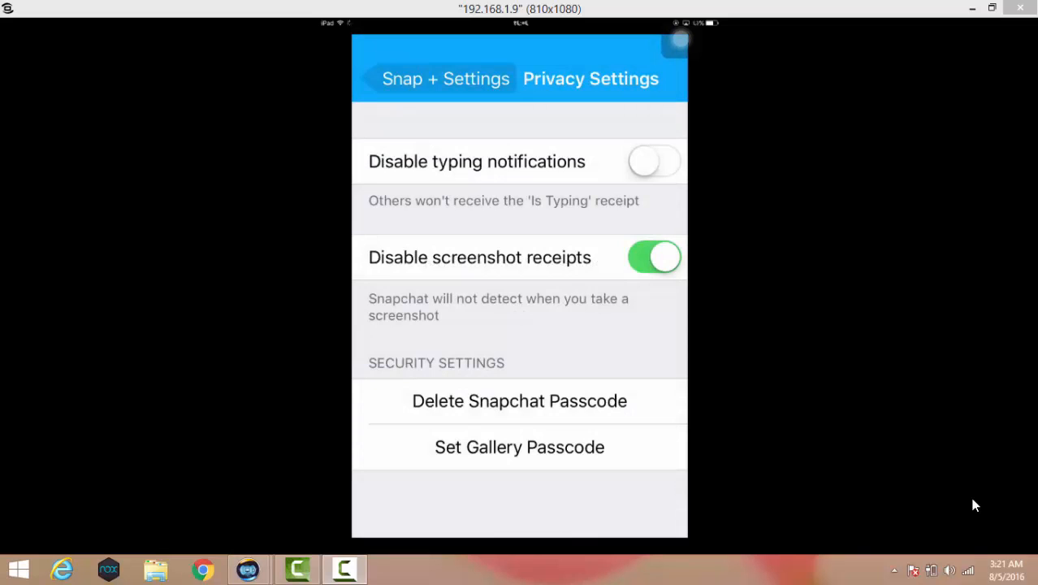
pyautogui.click(445, 78)
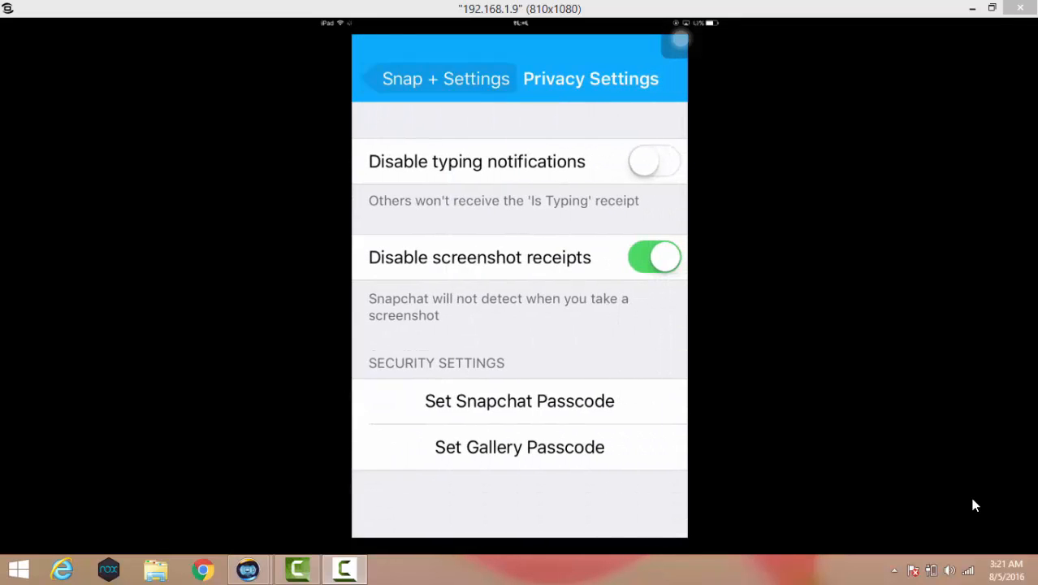
pyautogui.click(520, 400)
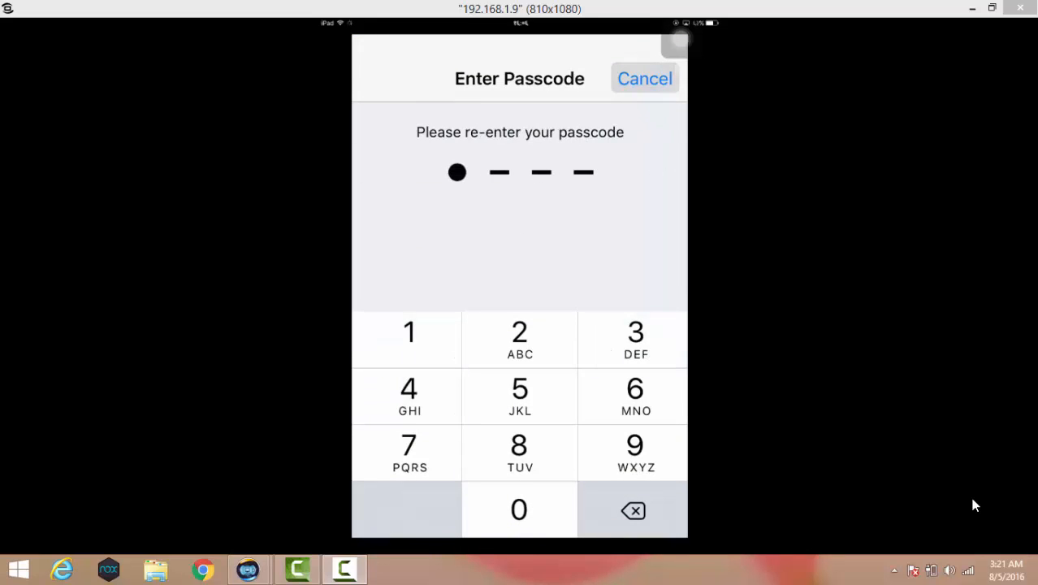
# Enter the new passcode on the keypad before returning to the iPad home screen
pyautogui.click(643, 77)
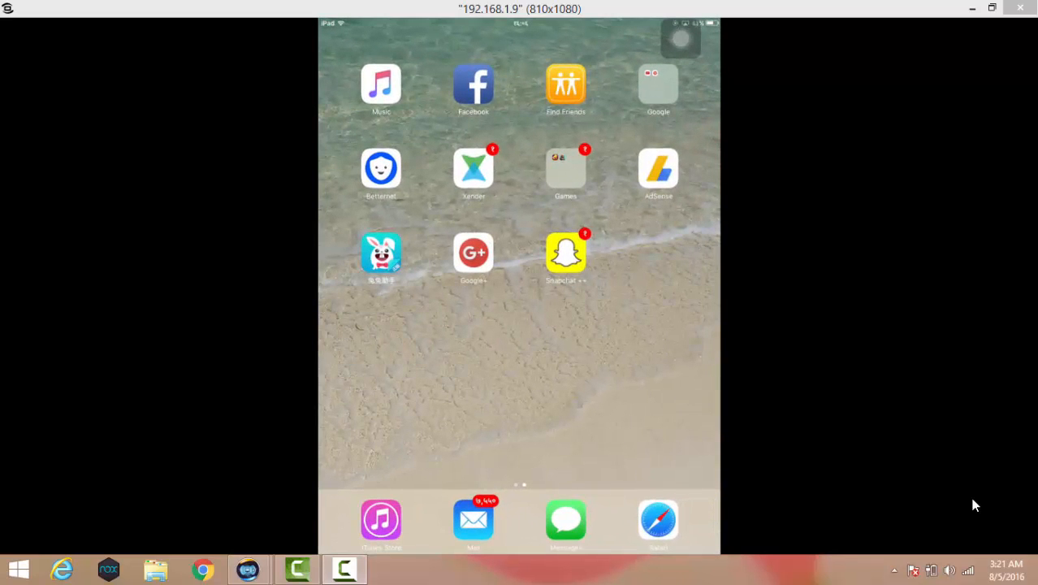
# Launch Snapchat++ from the Home Screen and unlock its Snap + passcode screen to the camera
pyautogui.click(565, 252)
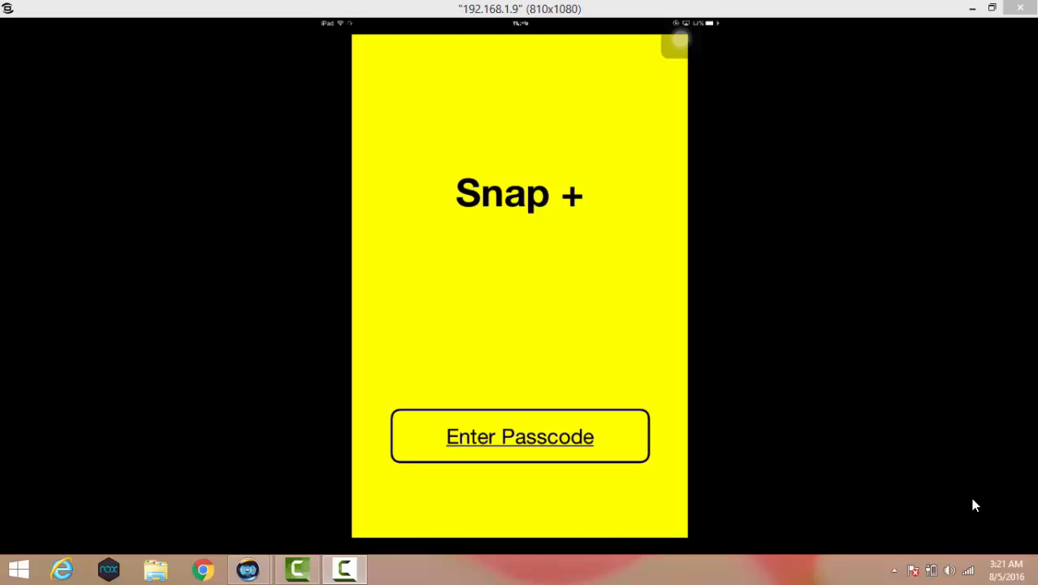
pyautogui.click(519, 435)
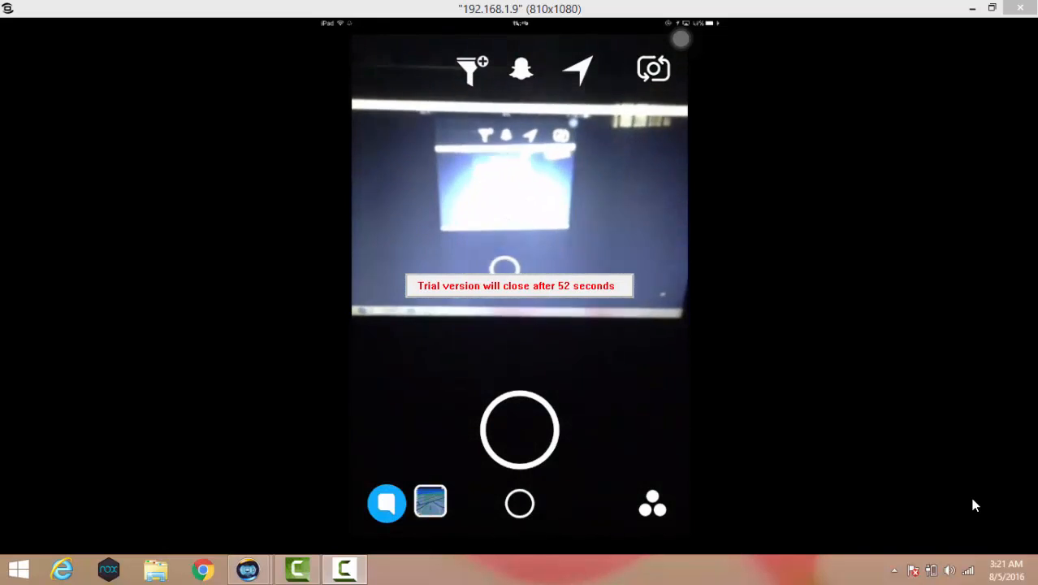
# Record a short video snap with the capture button and preview it before closing the mirror window
pyautogui.click(520, 428)
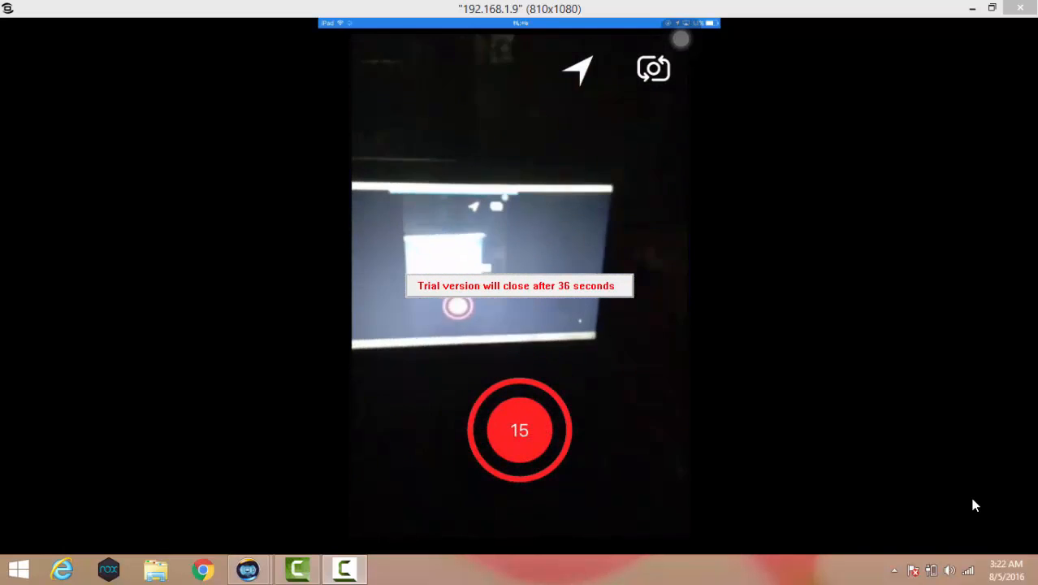
pyautogui.click(520, 429)
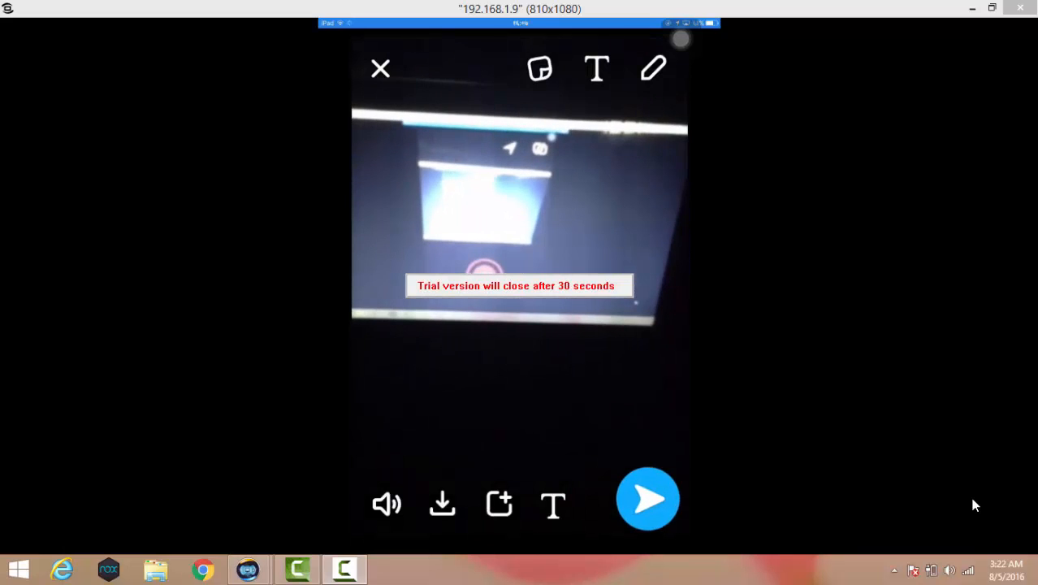
pyautogui.click(646, 497)
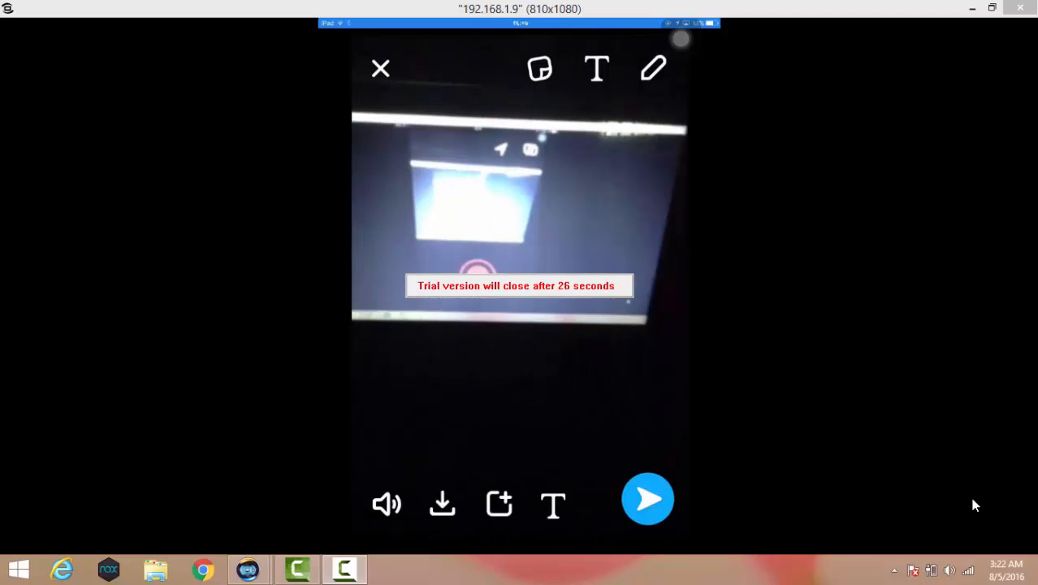
pyautogui.click(380, 68)
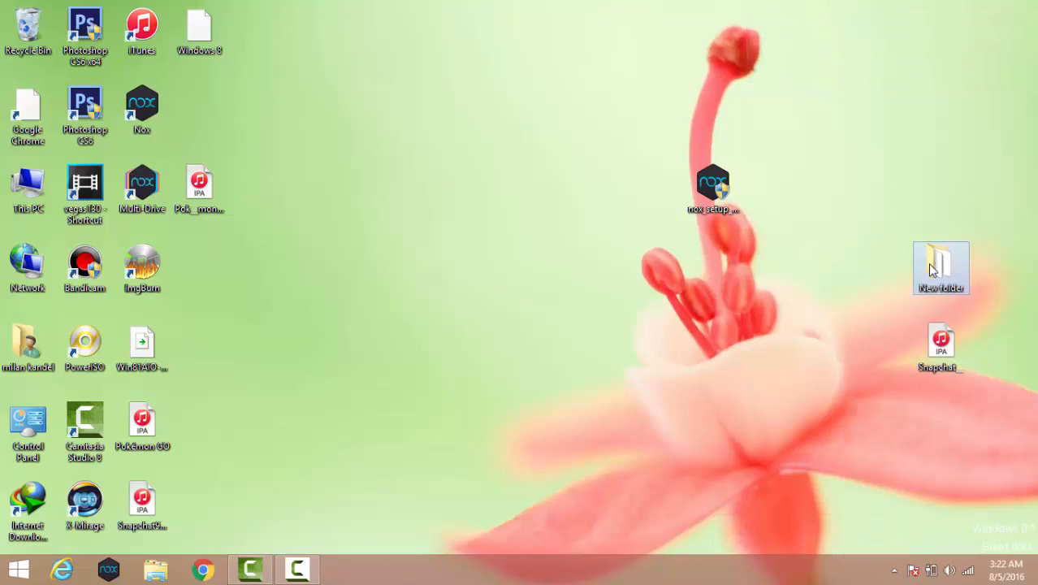
# Open the desktop's New folder listing Impactor.dll, Impactor and WinSparkle.dll
pyautogui.doubleClick(941, 268)
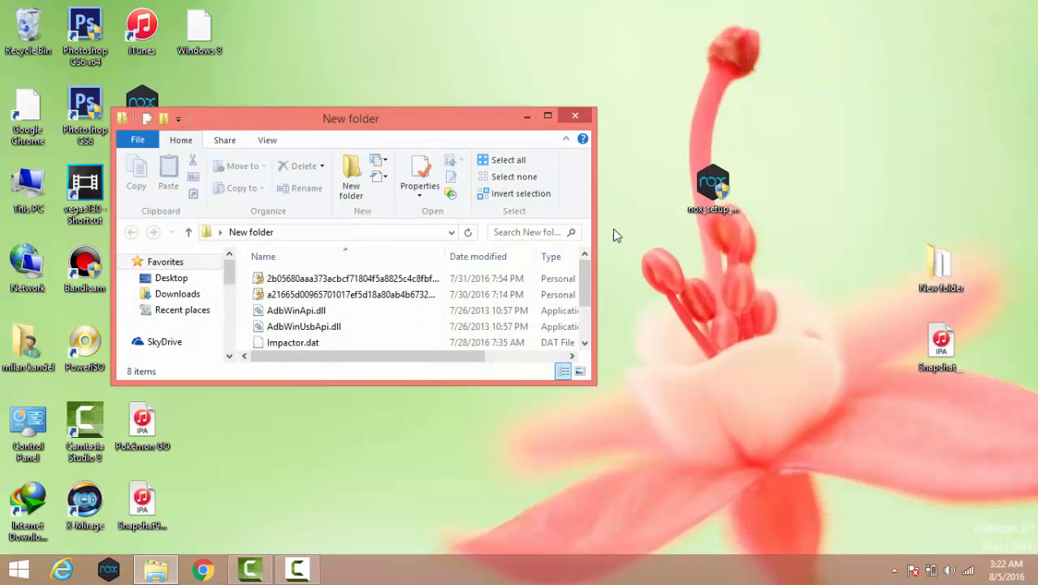
pyautogui.scroll(-3)
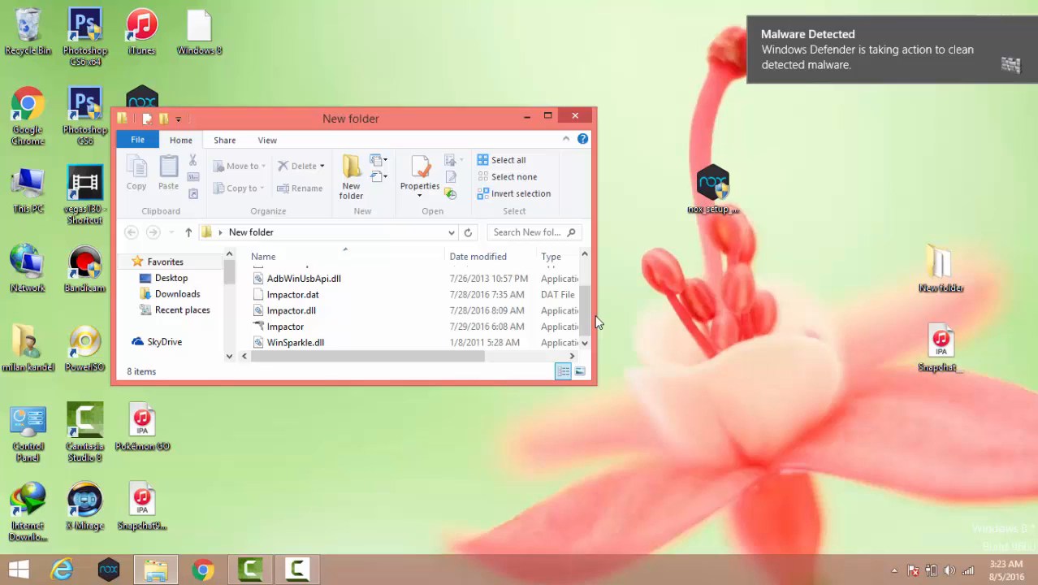
pyautogui.moveTo(813, 328)
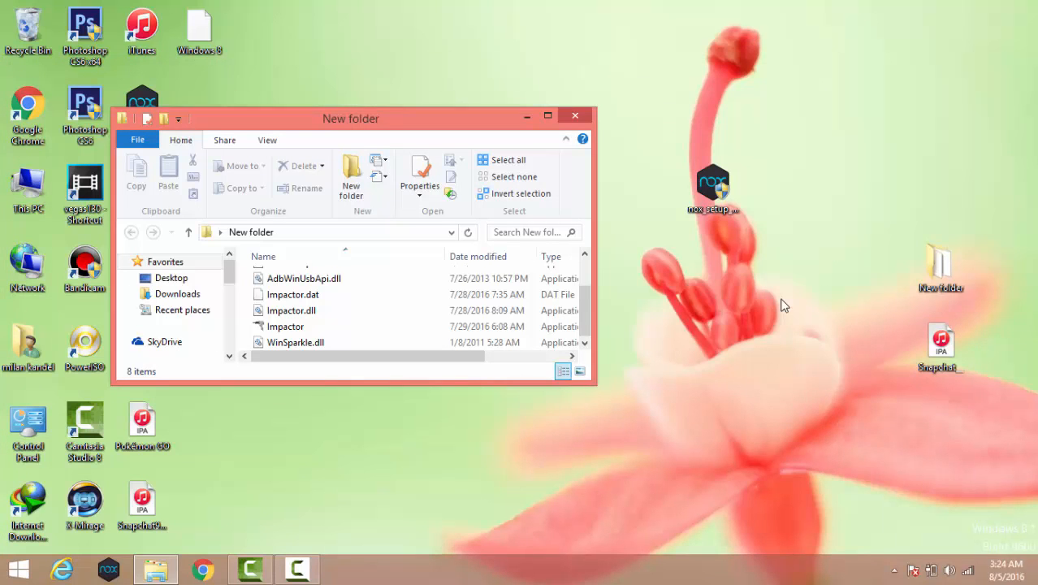
# Launch Cydia Impactor, centre its window and drop the IPA file from the desktop onto it
pyautogui.click(286, 324)
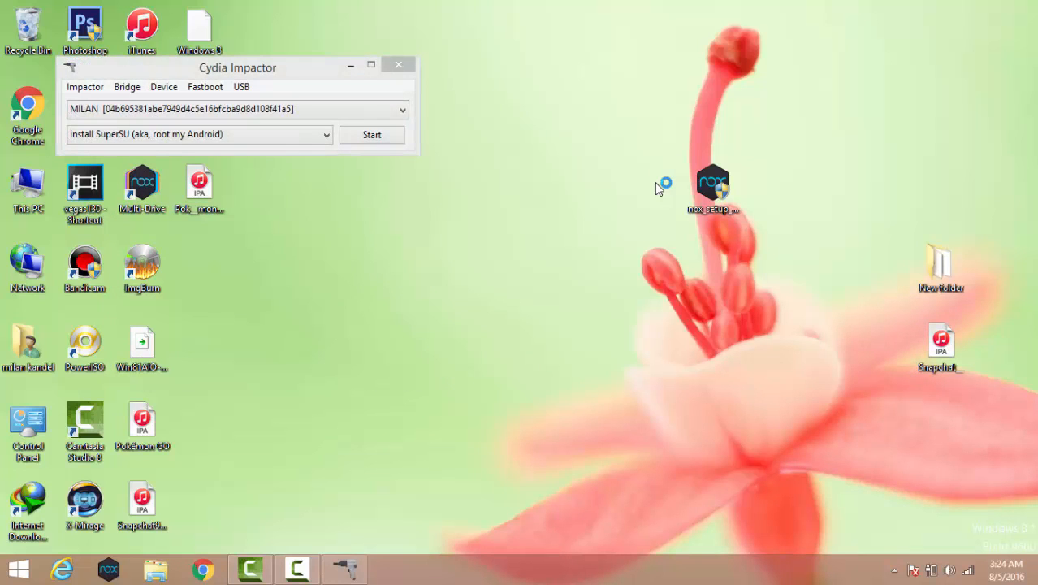
pyautogui.moveTo(533, 195)
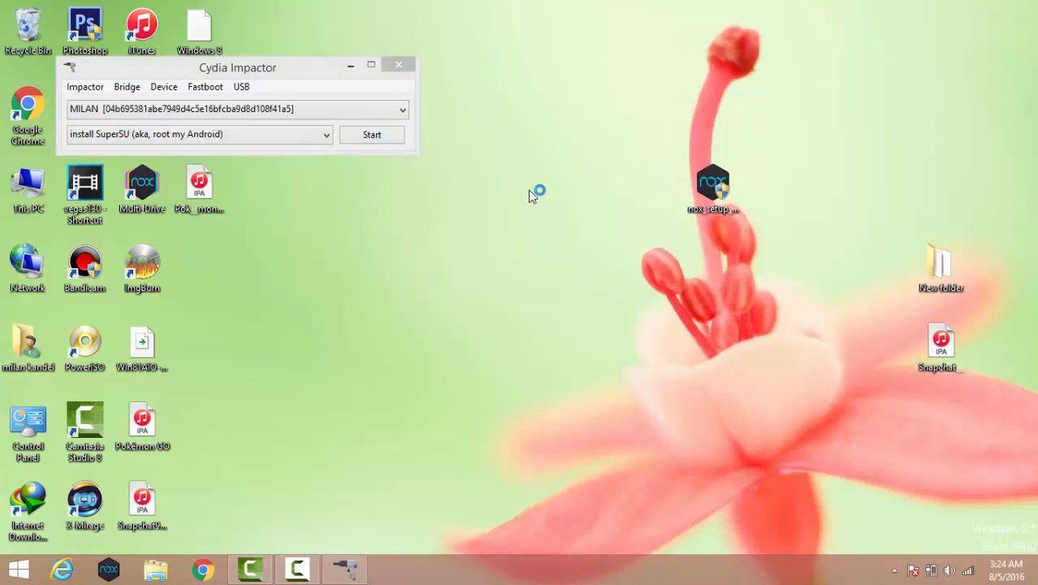
pyautogui.moveTo(237, 69); pyautogui.dragTo(517, 80)
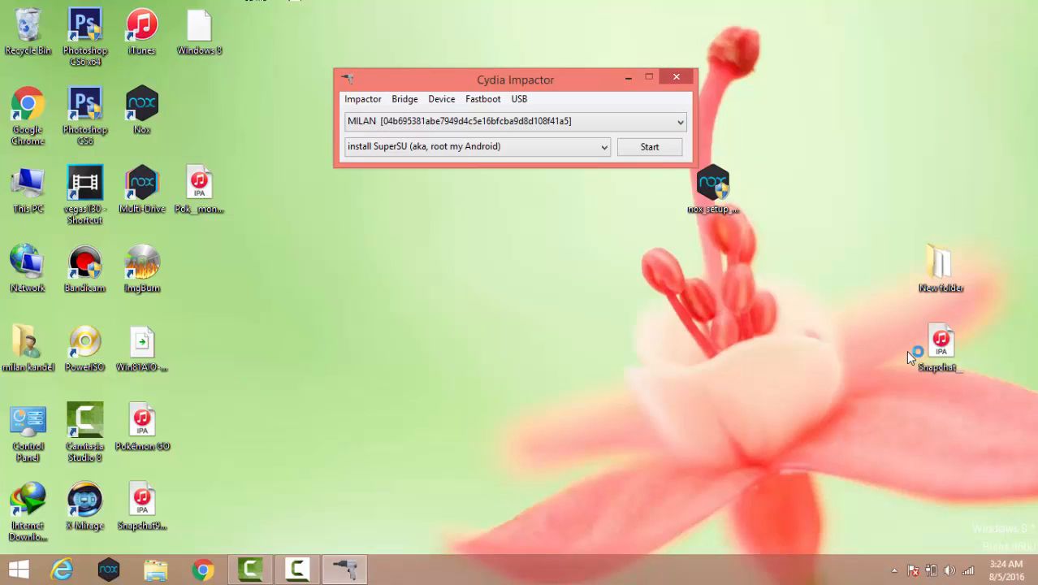
pyautogui.moveTo(941, 341); pyautogui.dragTo(637, 170)
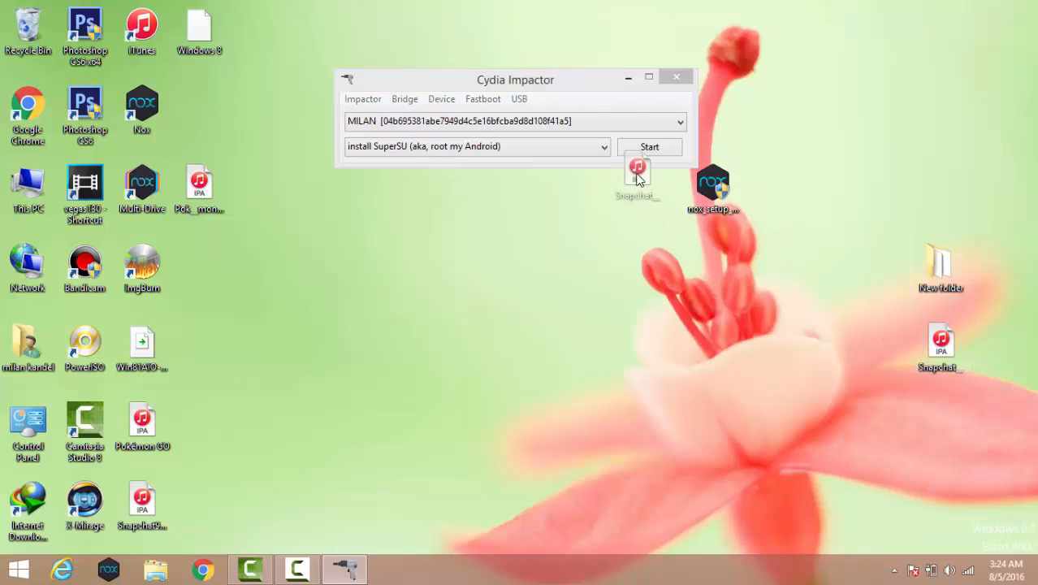
pyautogui.click(650, 146)
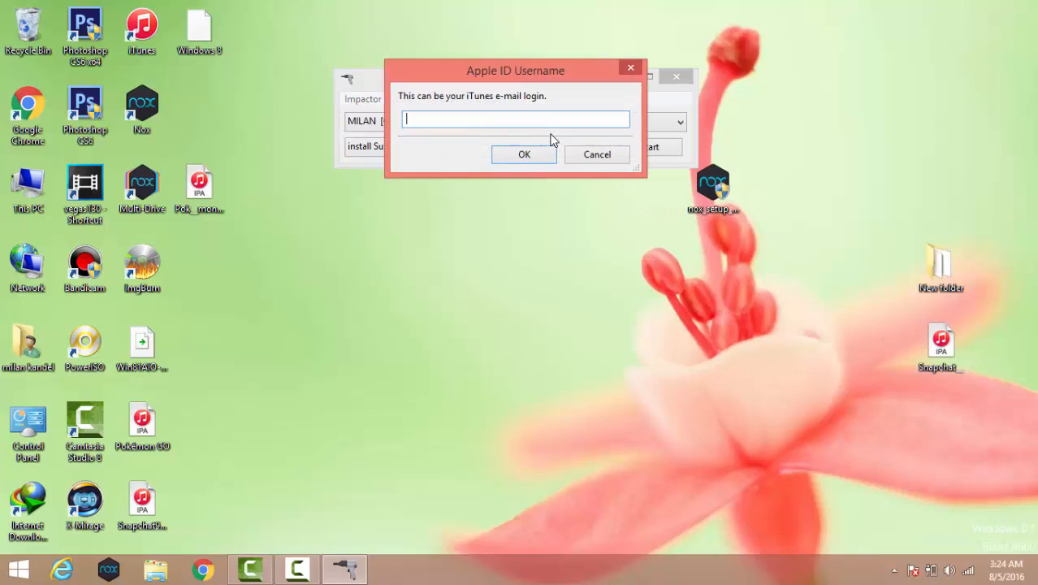
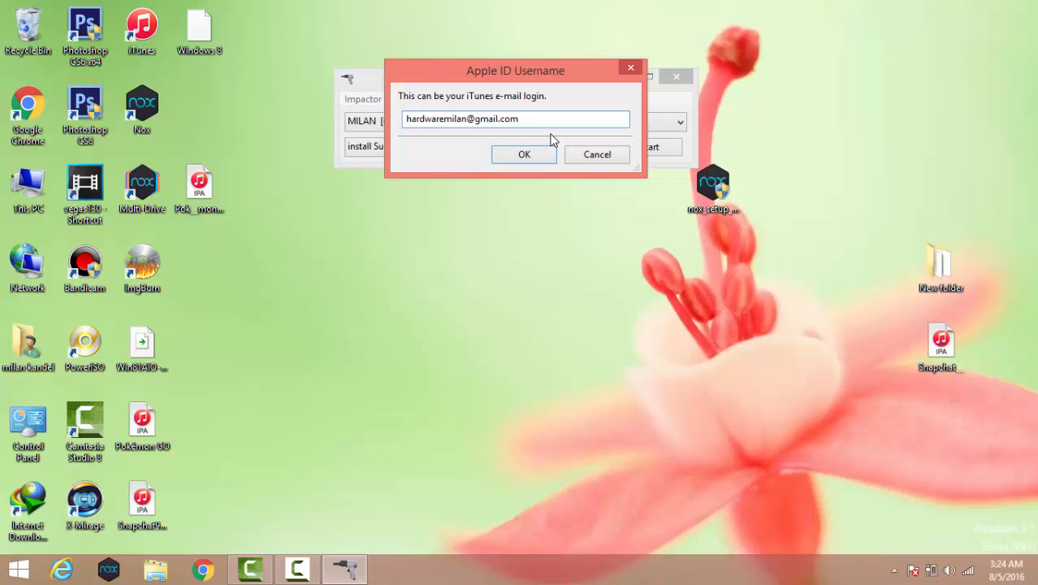
# Confirm the username, then enter the Apple ID password and submit it to continue the install
pyautogui.click(523, 154)
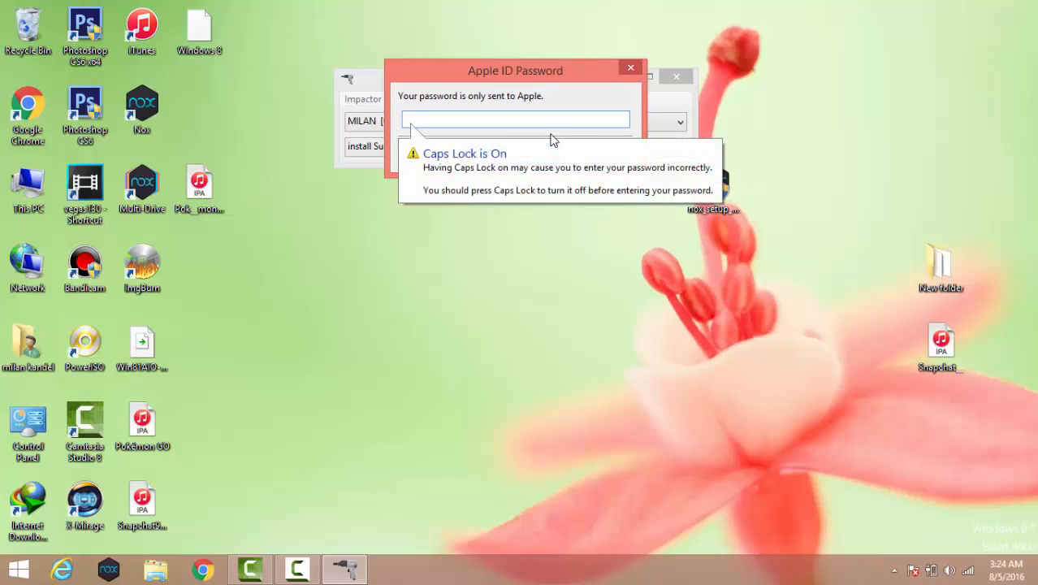
pyautogui.write('•••')
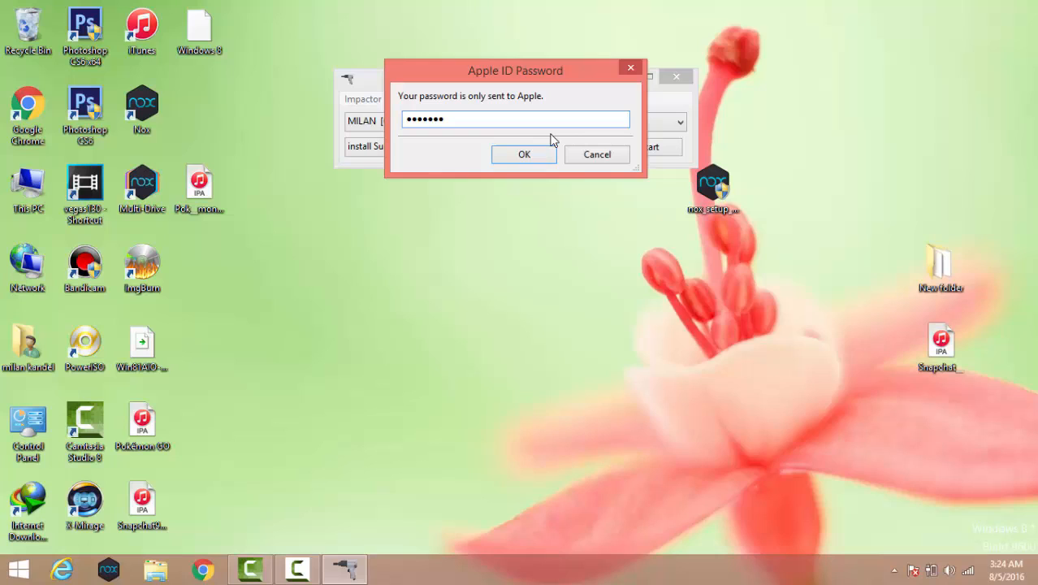
pyautogui.write('•••••')
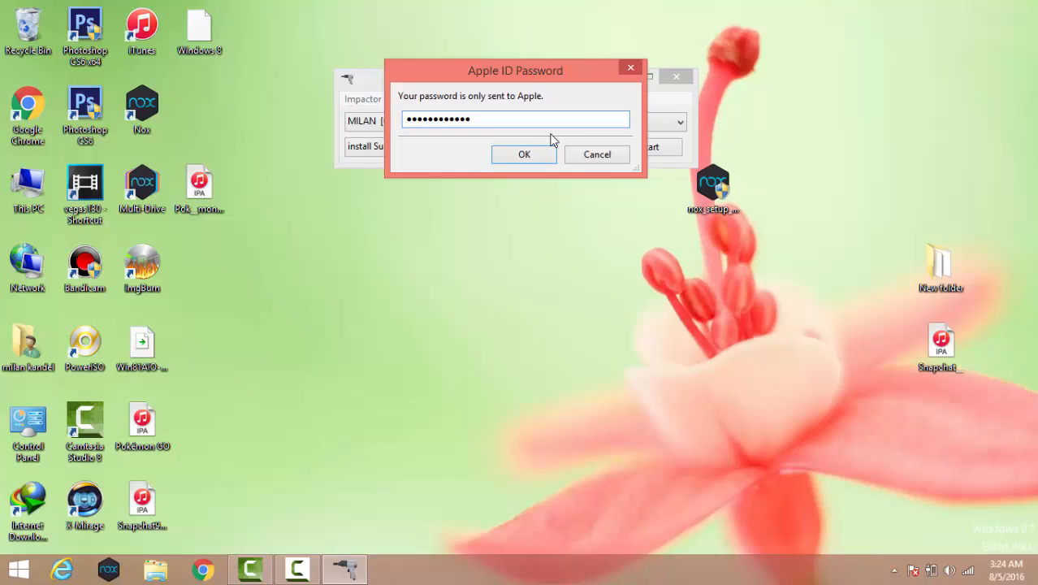
pyautogui.write('••••')
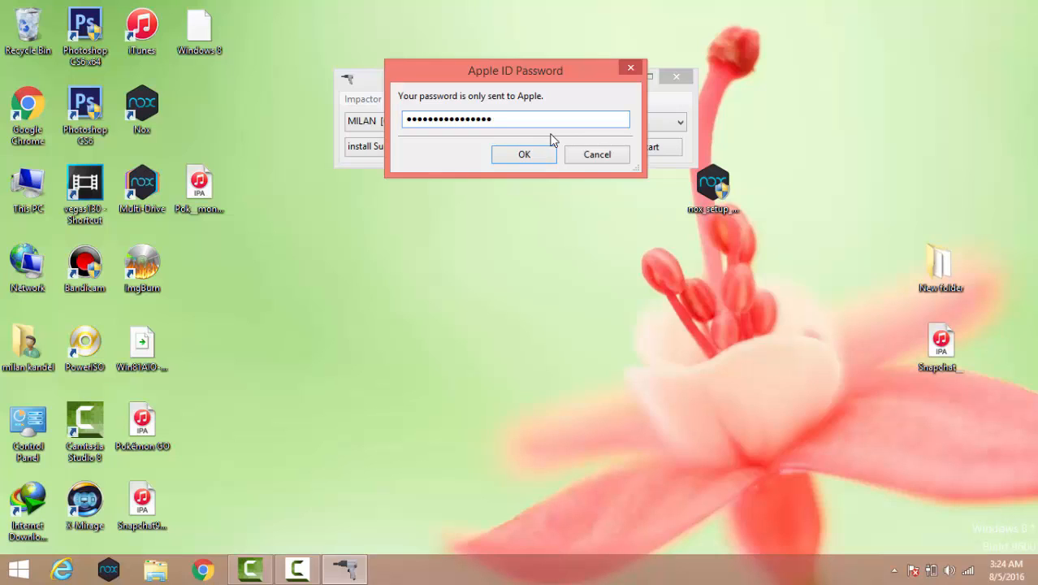
pyautogui.click(523, 154)
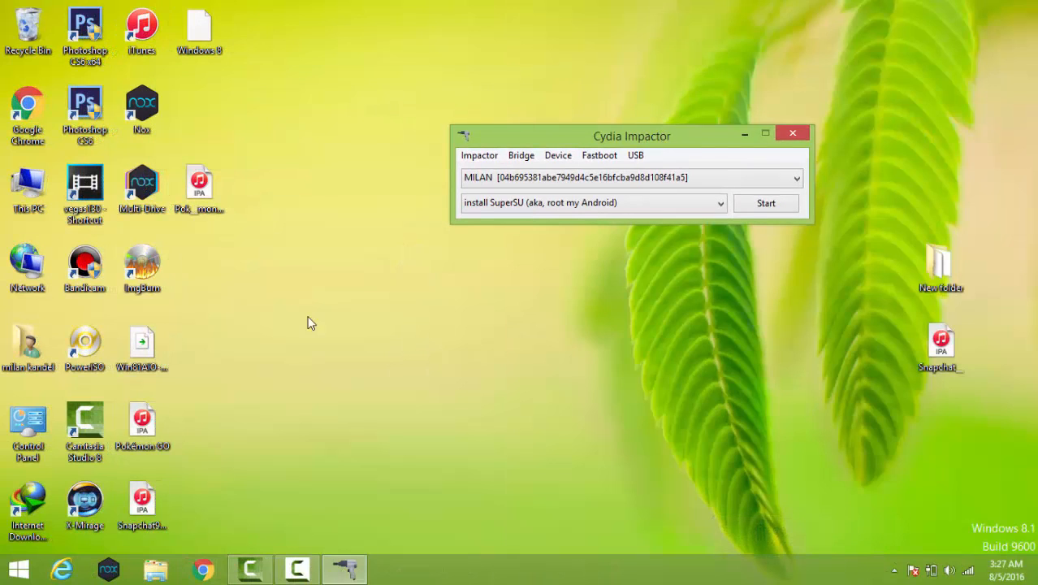
pyautogui.moveTo(344, 569)
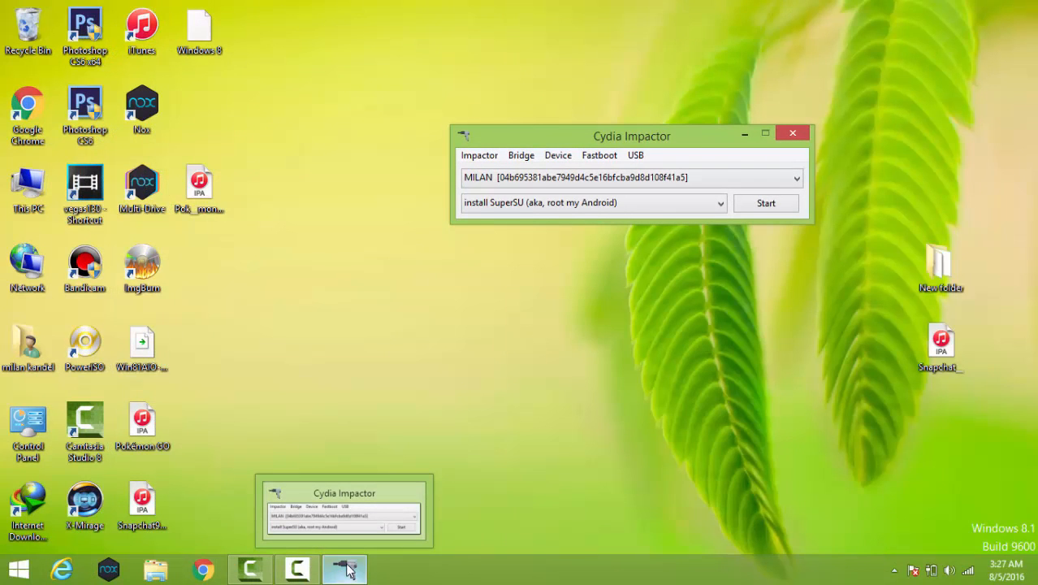
pyautogui.moveTo(296, 569)
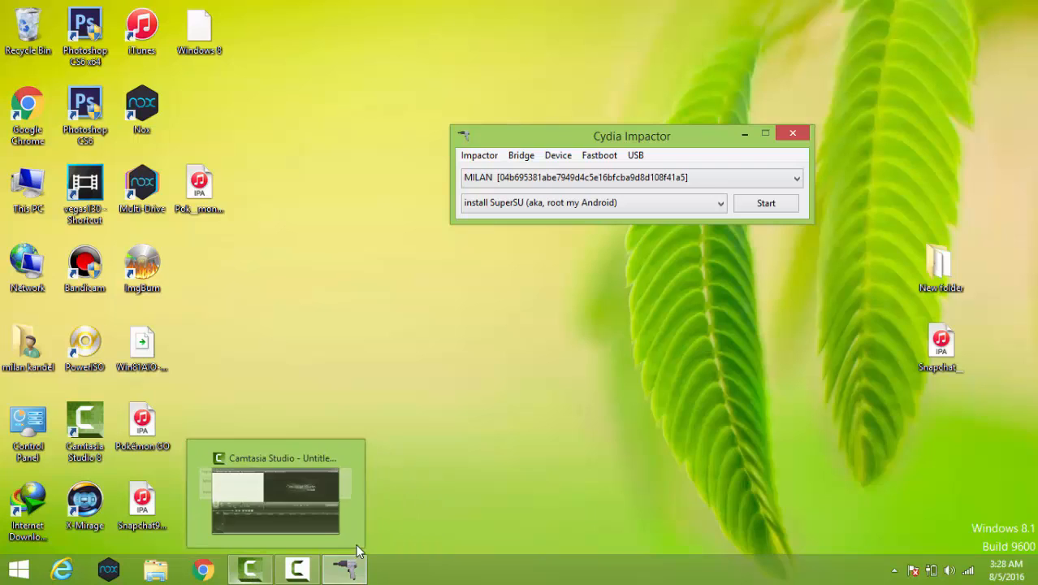
pyautogui.click(893, 568)
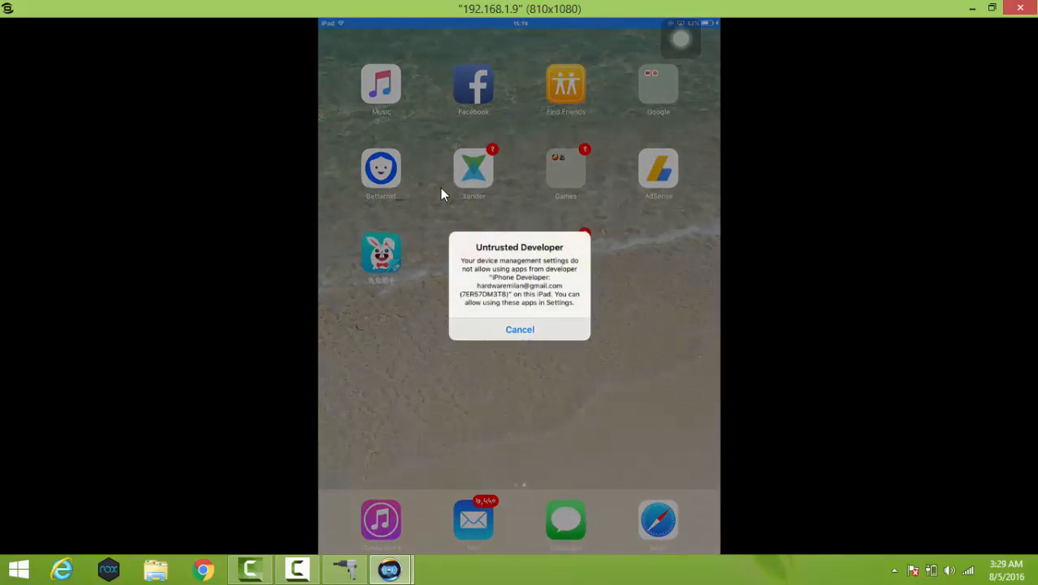
# Dismiss the Untrusted Developer alert and go to Settings > General > Device Management
pyautogui.click(520, 328)
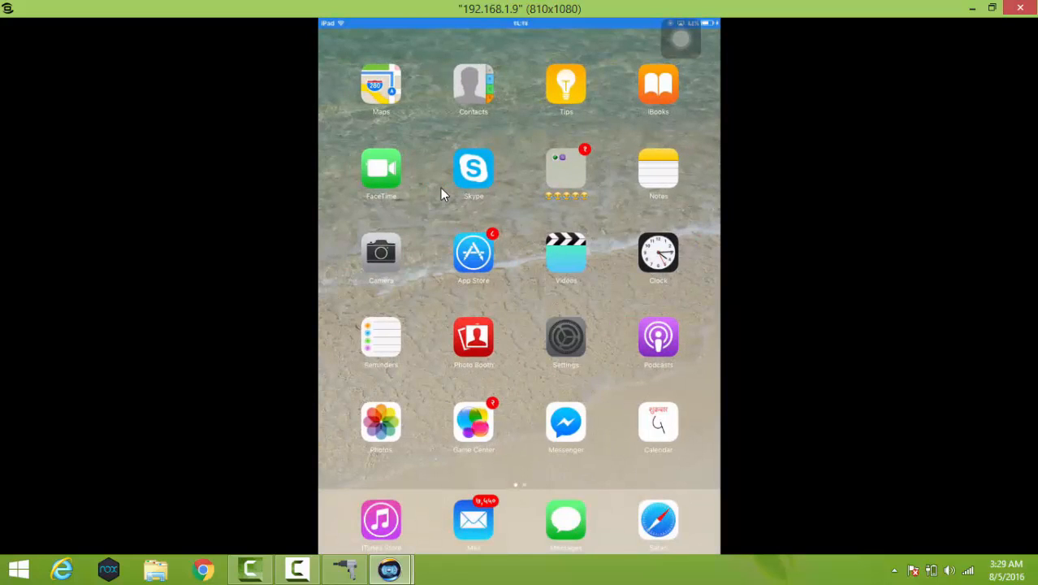
pyautogui.click(566, 337)
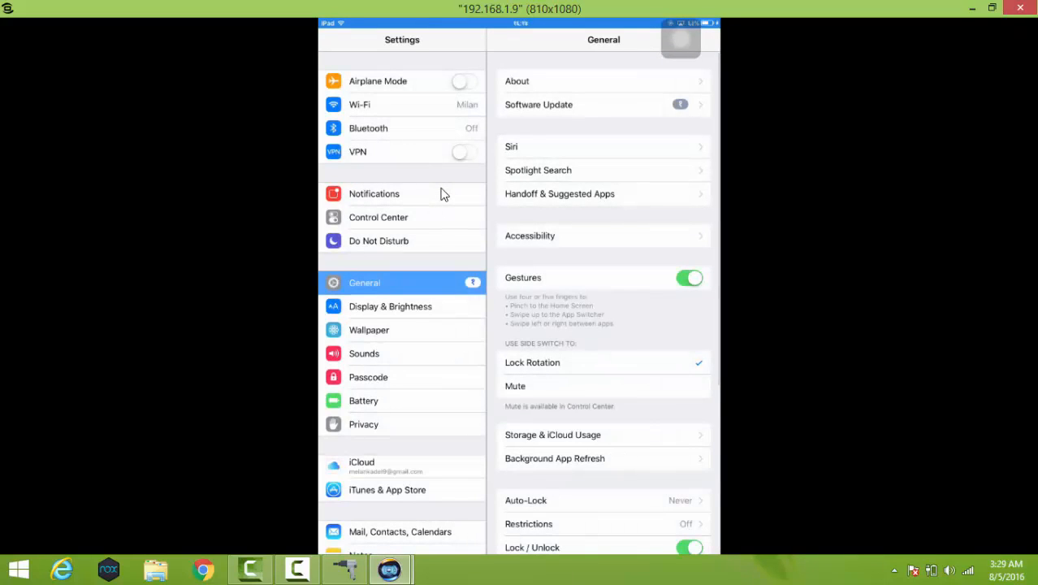
pyautogui.scroll(-3)
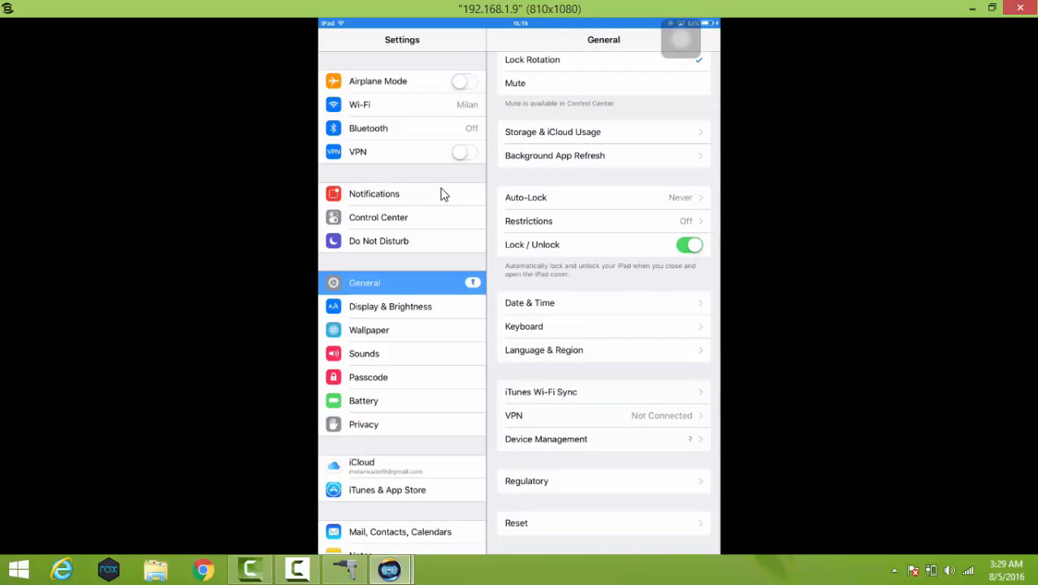
pyautogui.click(545, 439)
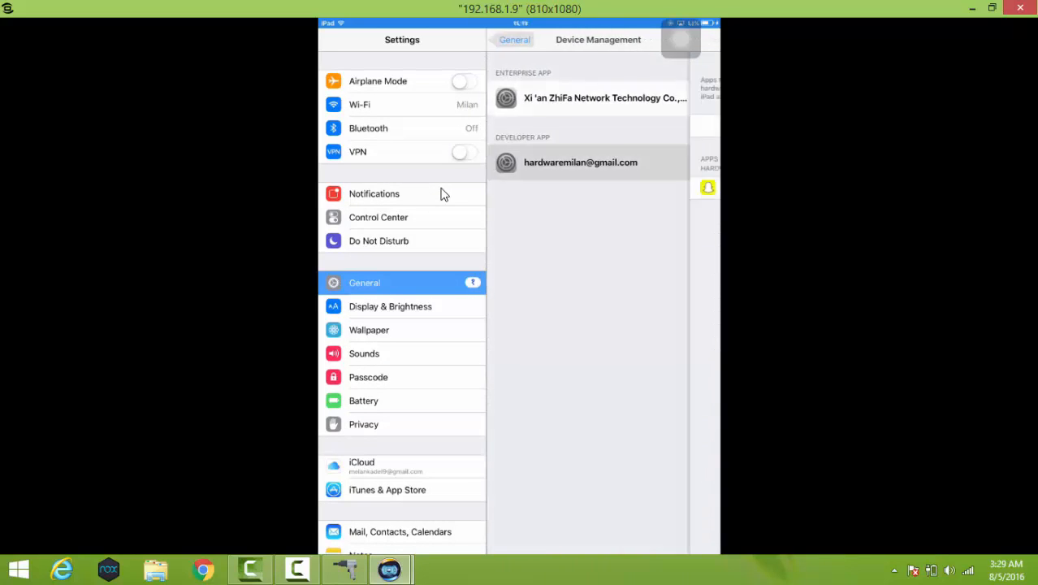
# Trust the Snapchat++ developer profile, then launch Snapchat++ to its camera
pyautogui.click(580, 162)
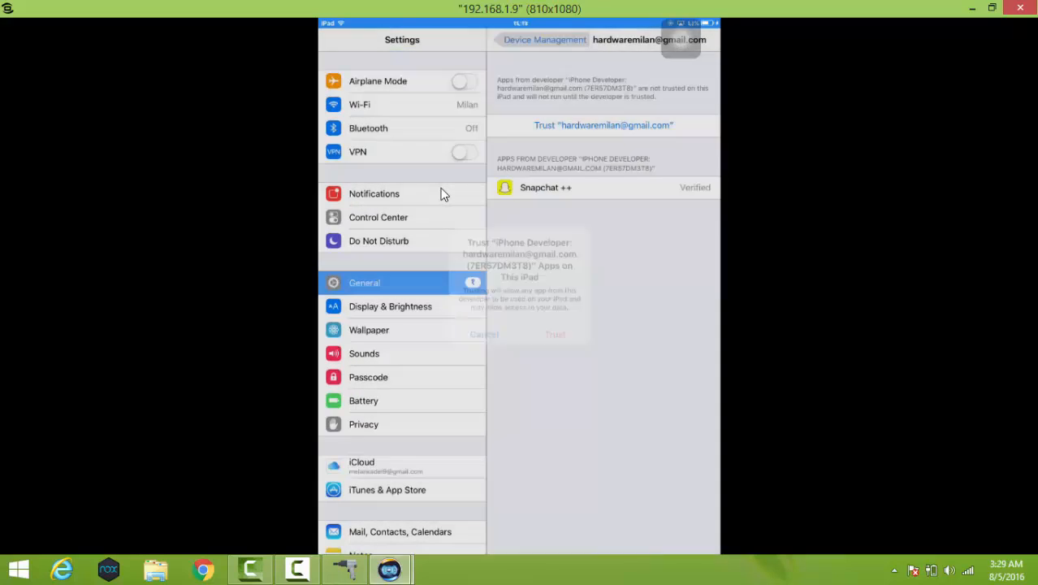
pyautogui.click(556, 335)
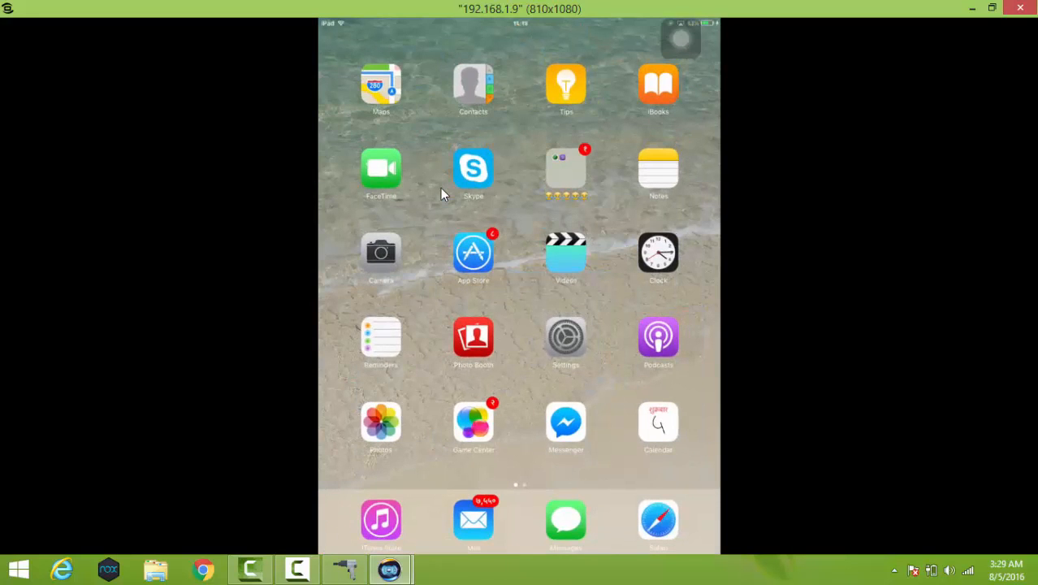
pyautogui.hscroll(-3)
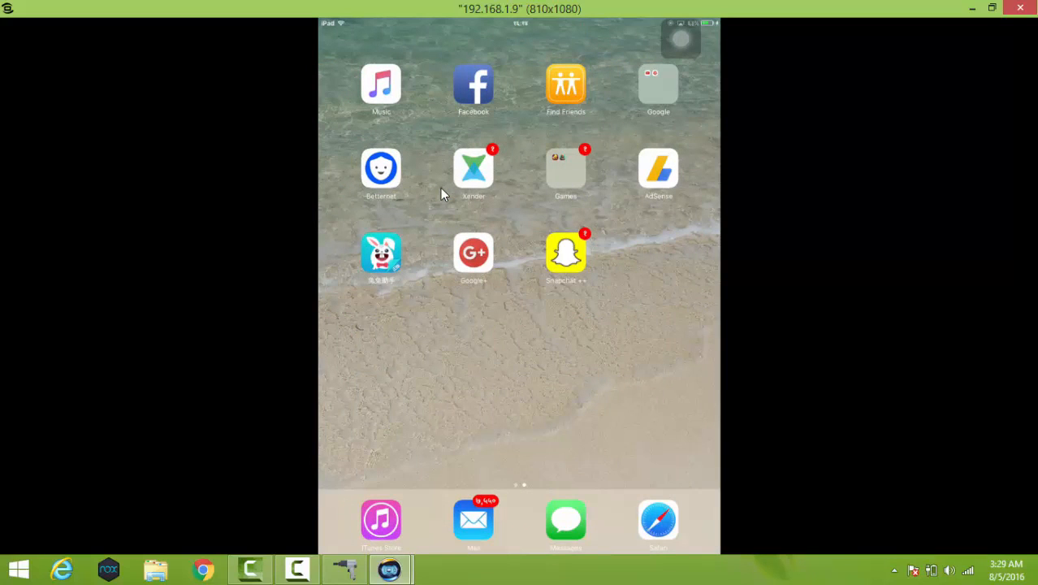
pyautogui.click(565, 252)
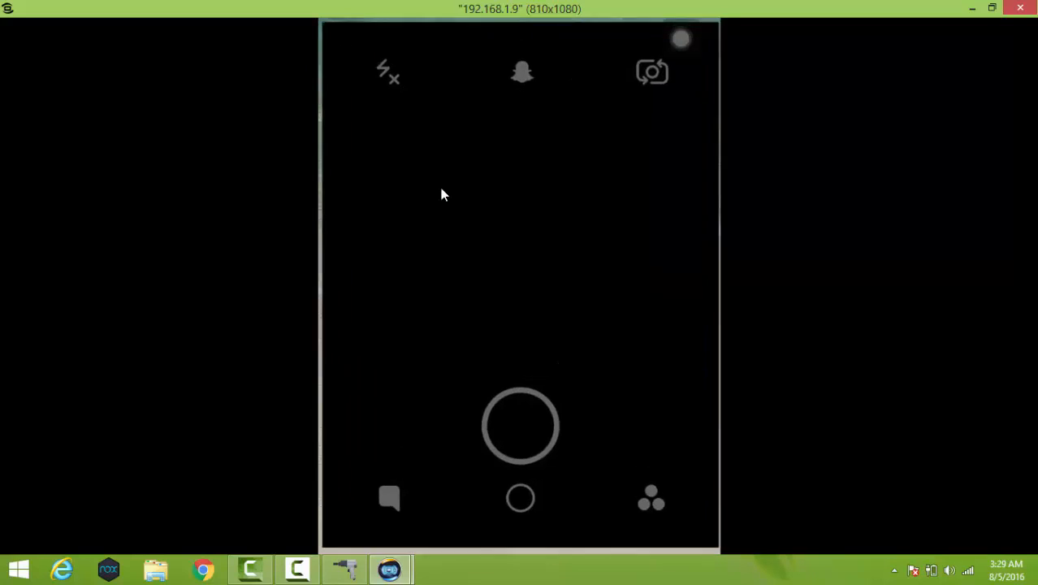